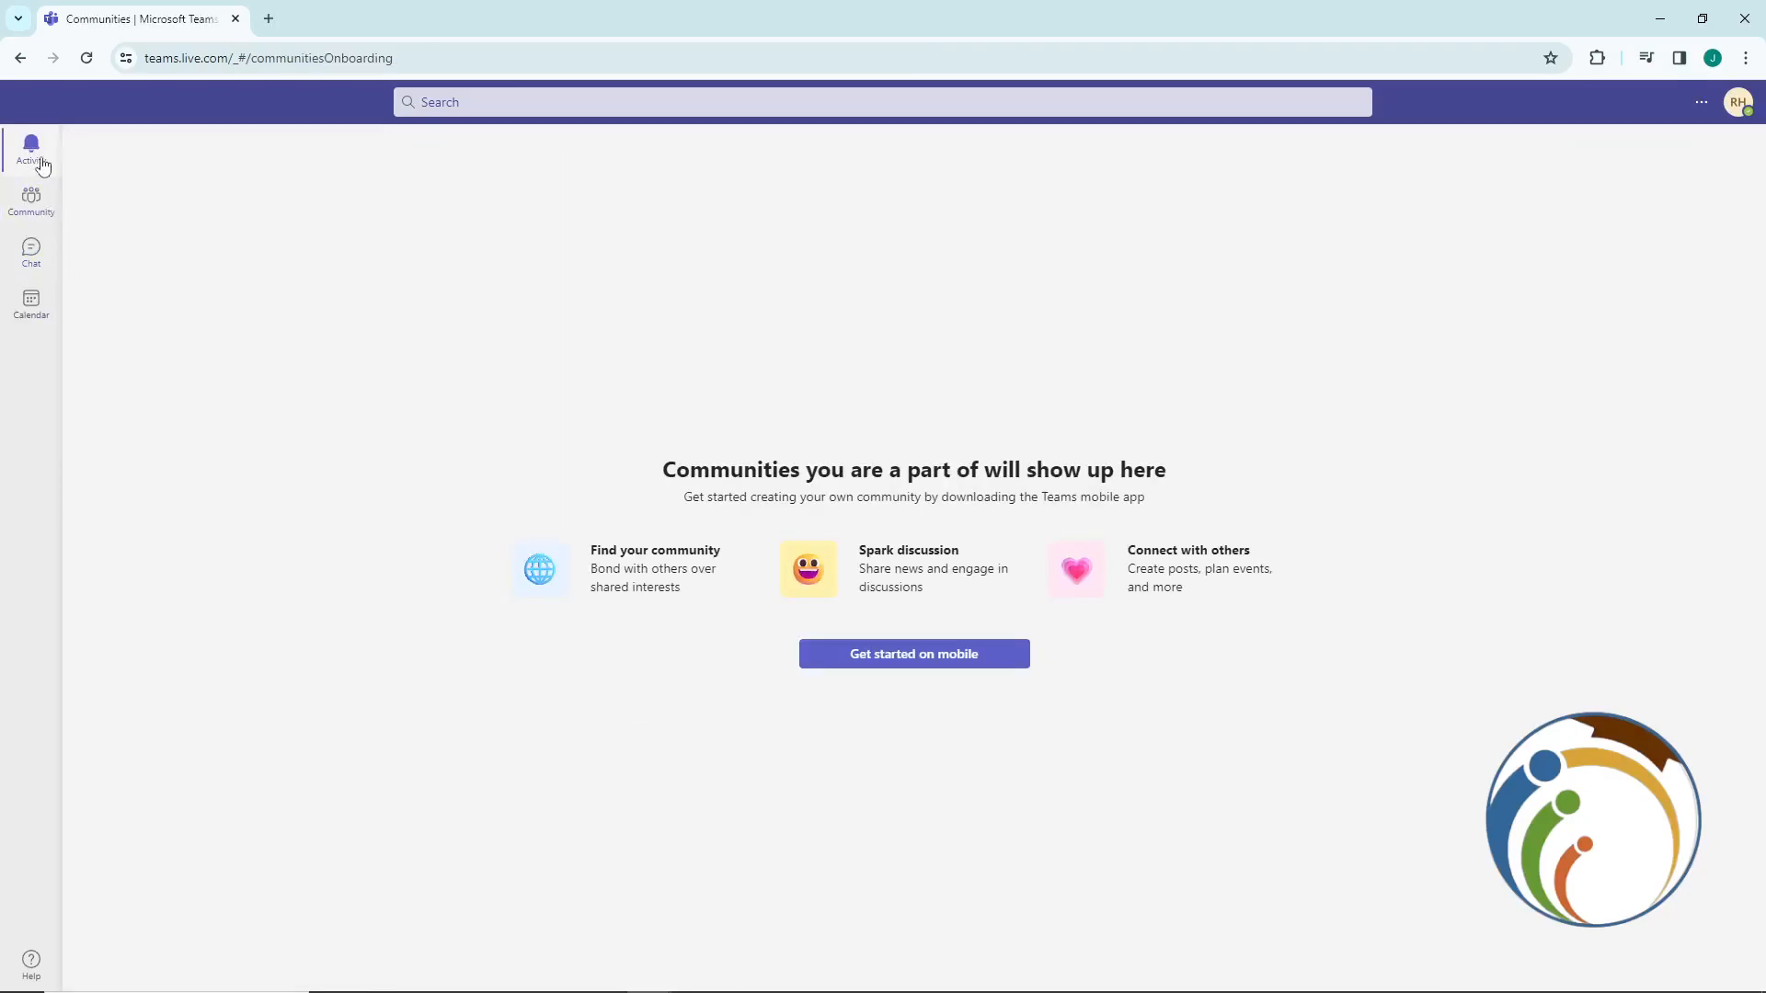
Start an instant meeting with Meet now from the Calendar.
{"action": "left_click", "coordinate": [31, 304]}
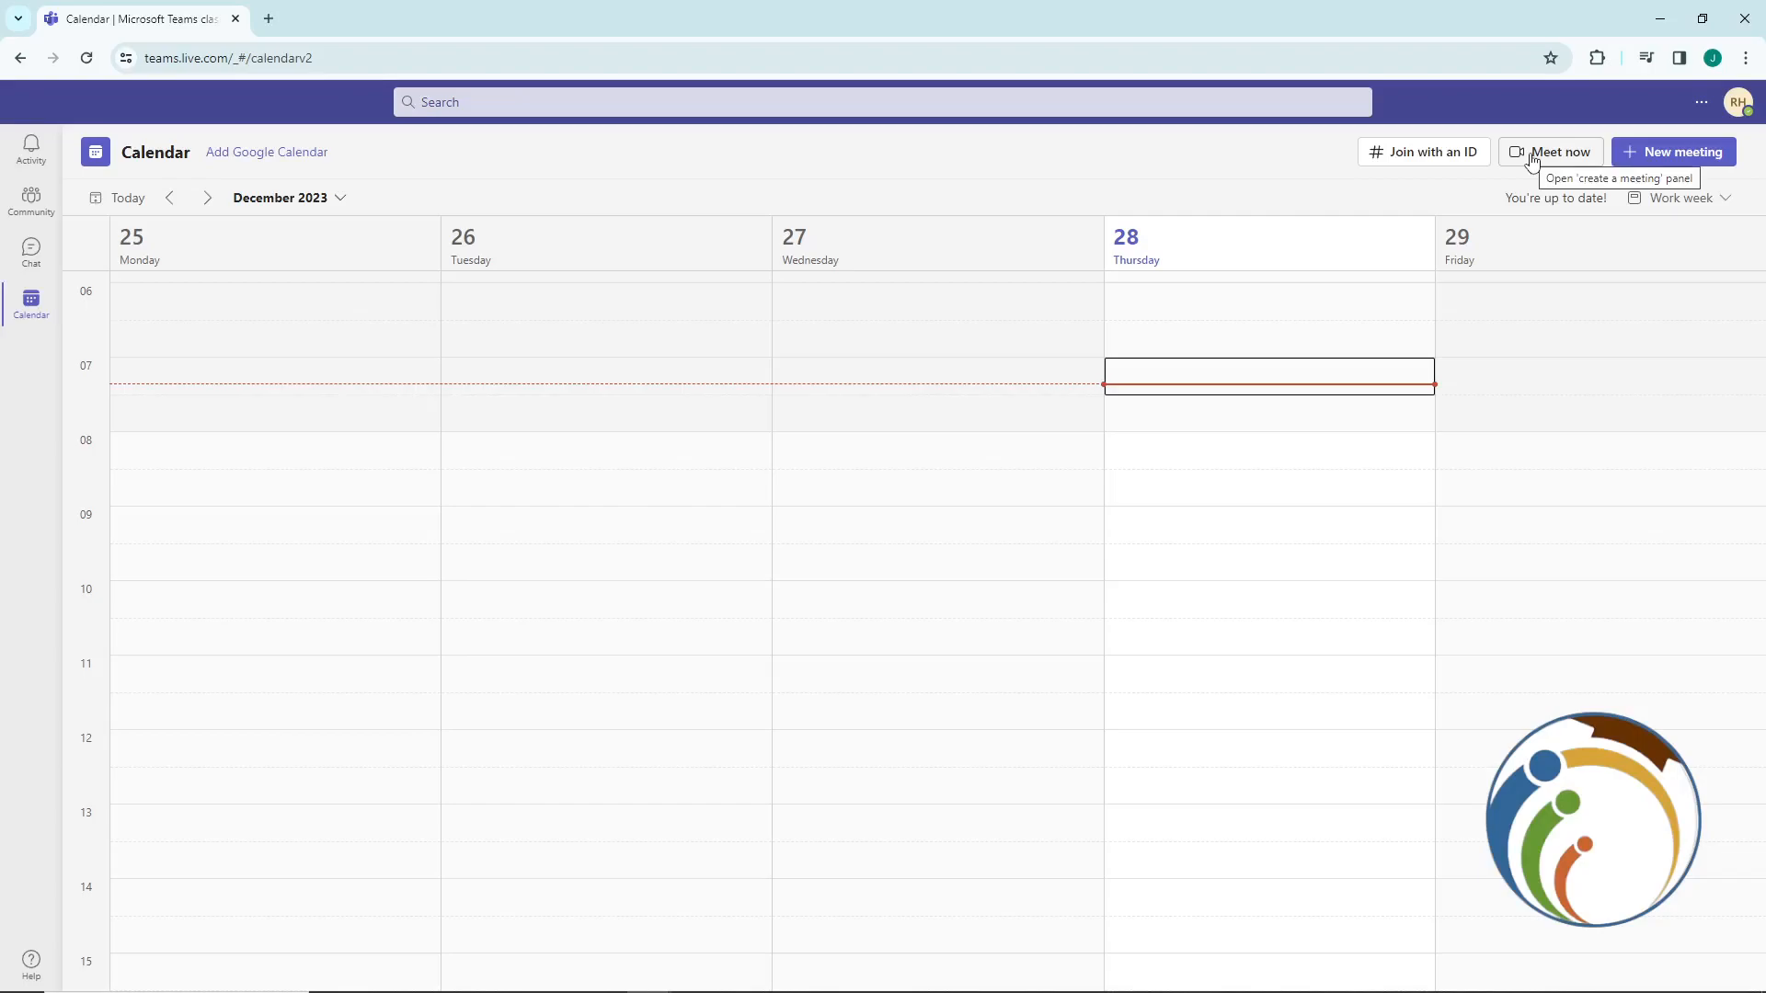
{"action": "left_click", "coordinate": [1559, 151]}
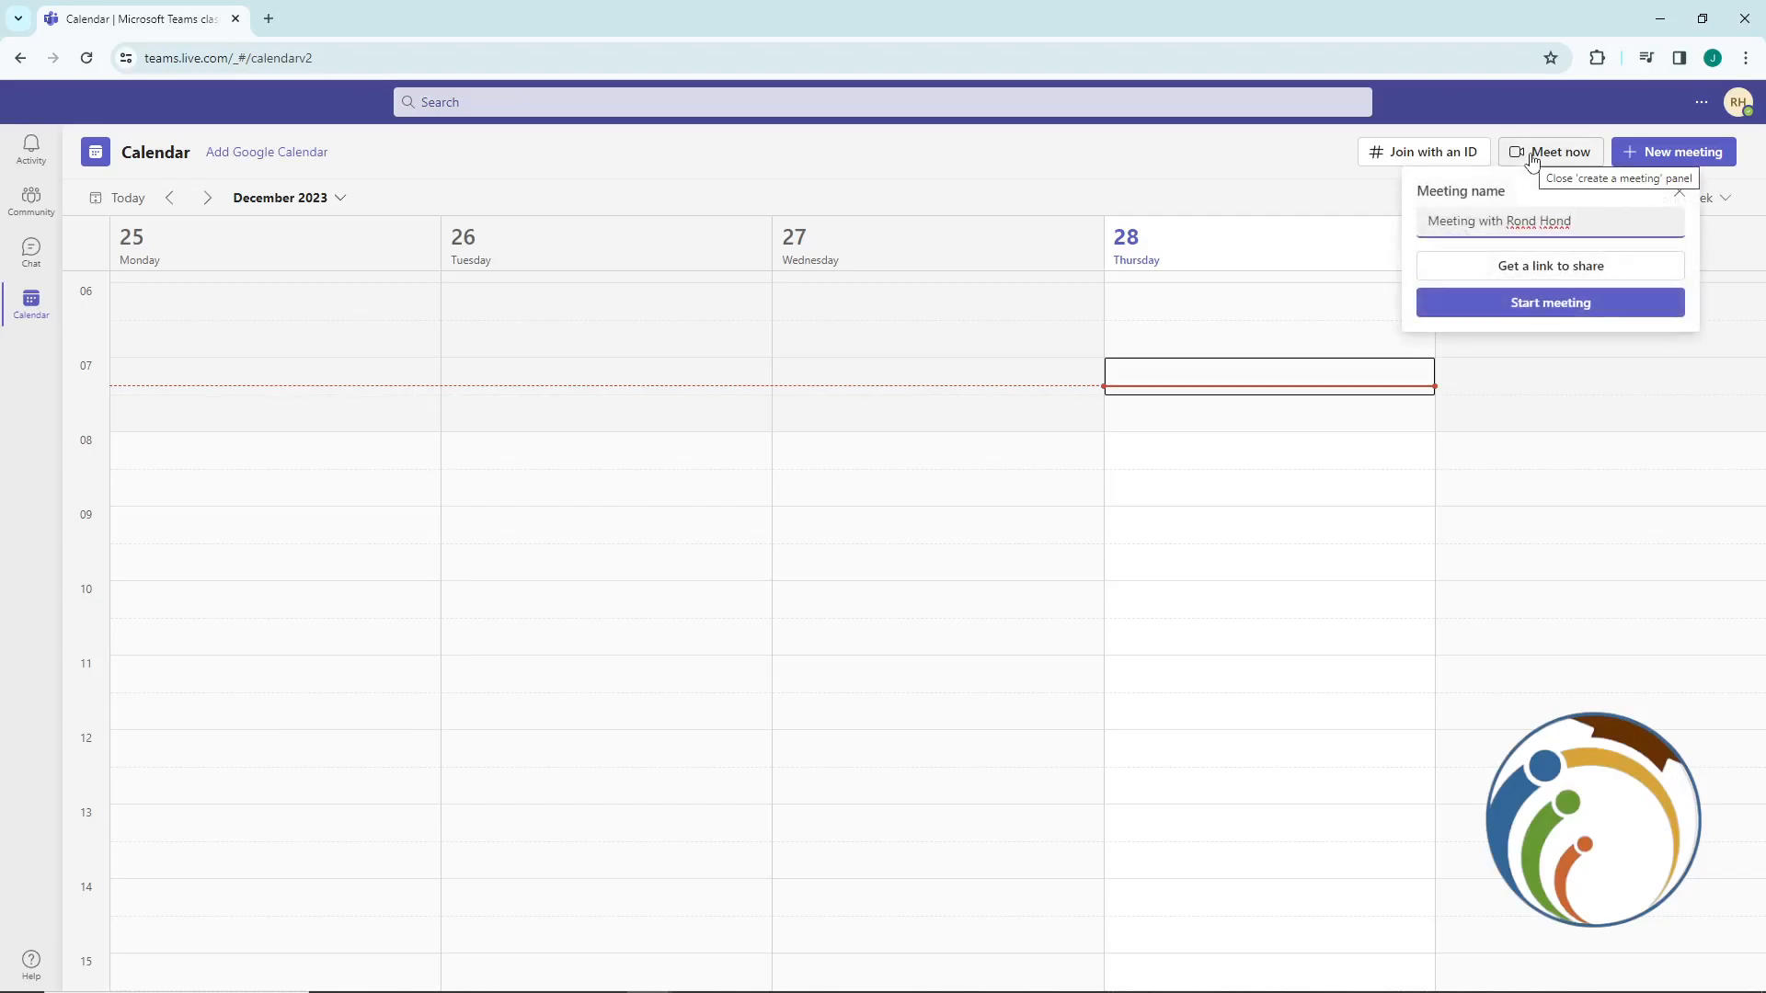
{"action": "left_click", "coordinate": [1549, 302]}
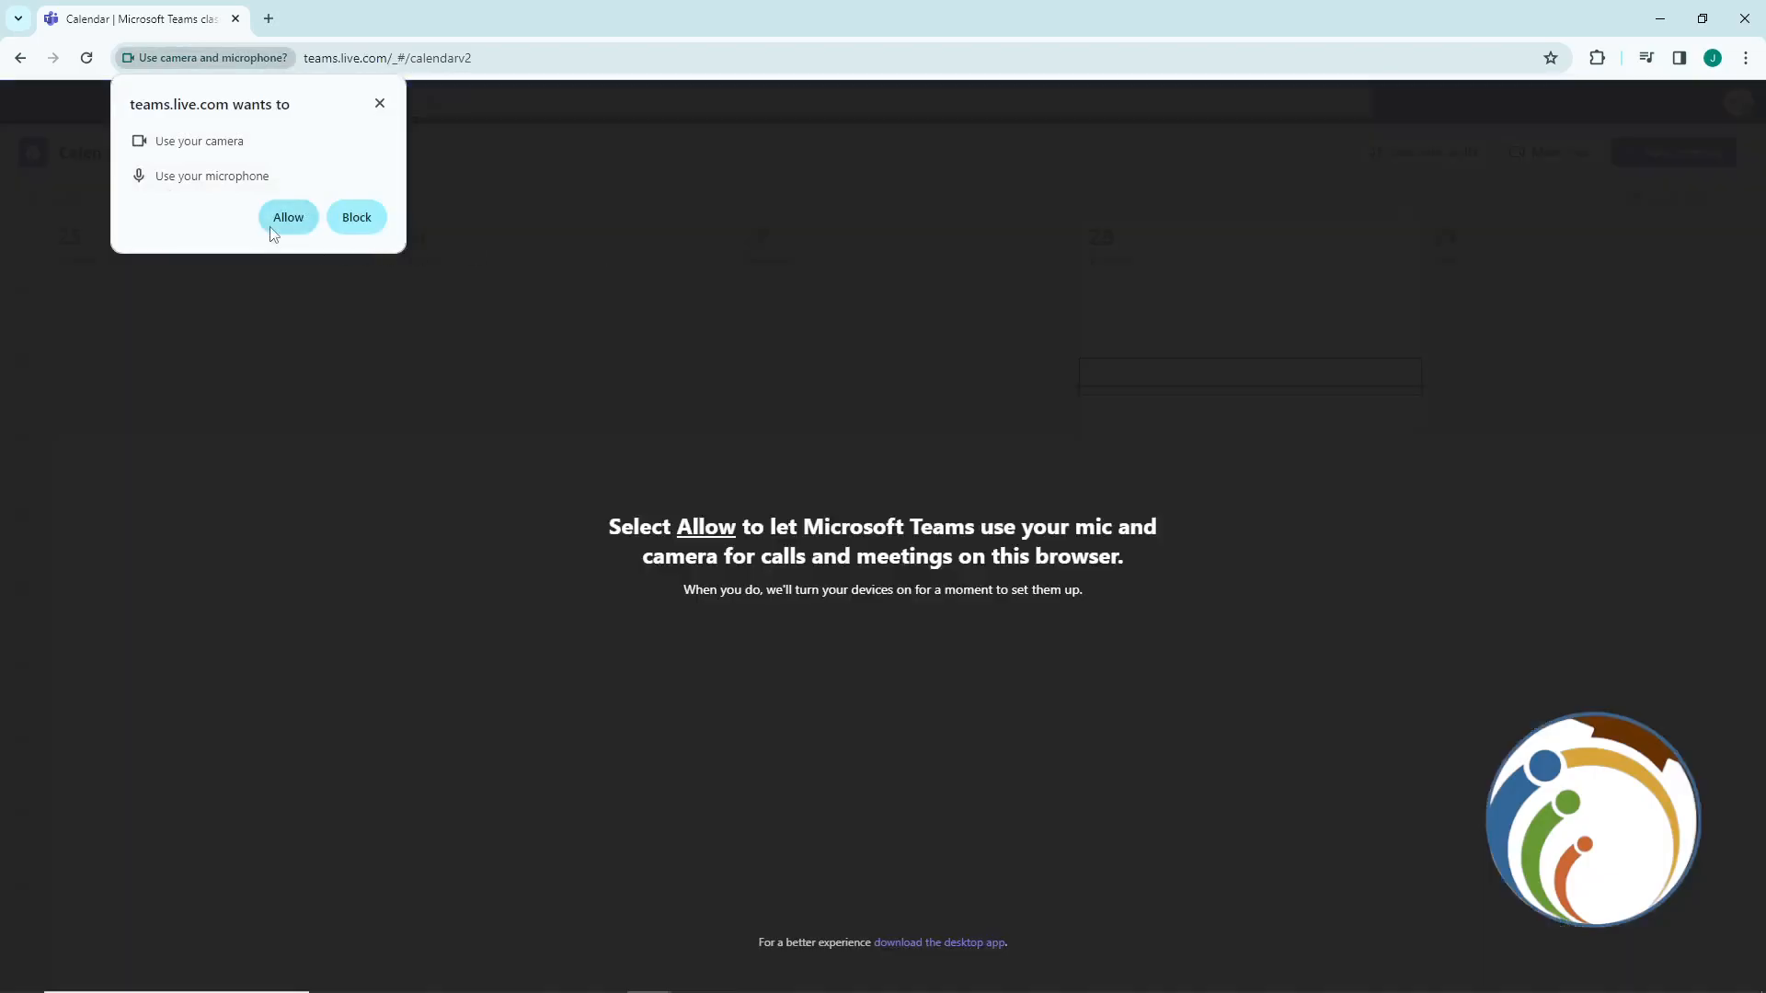
Allow camera and microphone access, then join the instant meeting.
{"action": "left_click", "coordinate": [356, 216]}
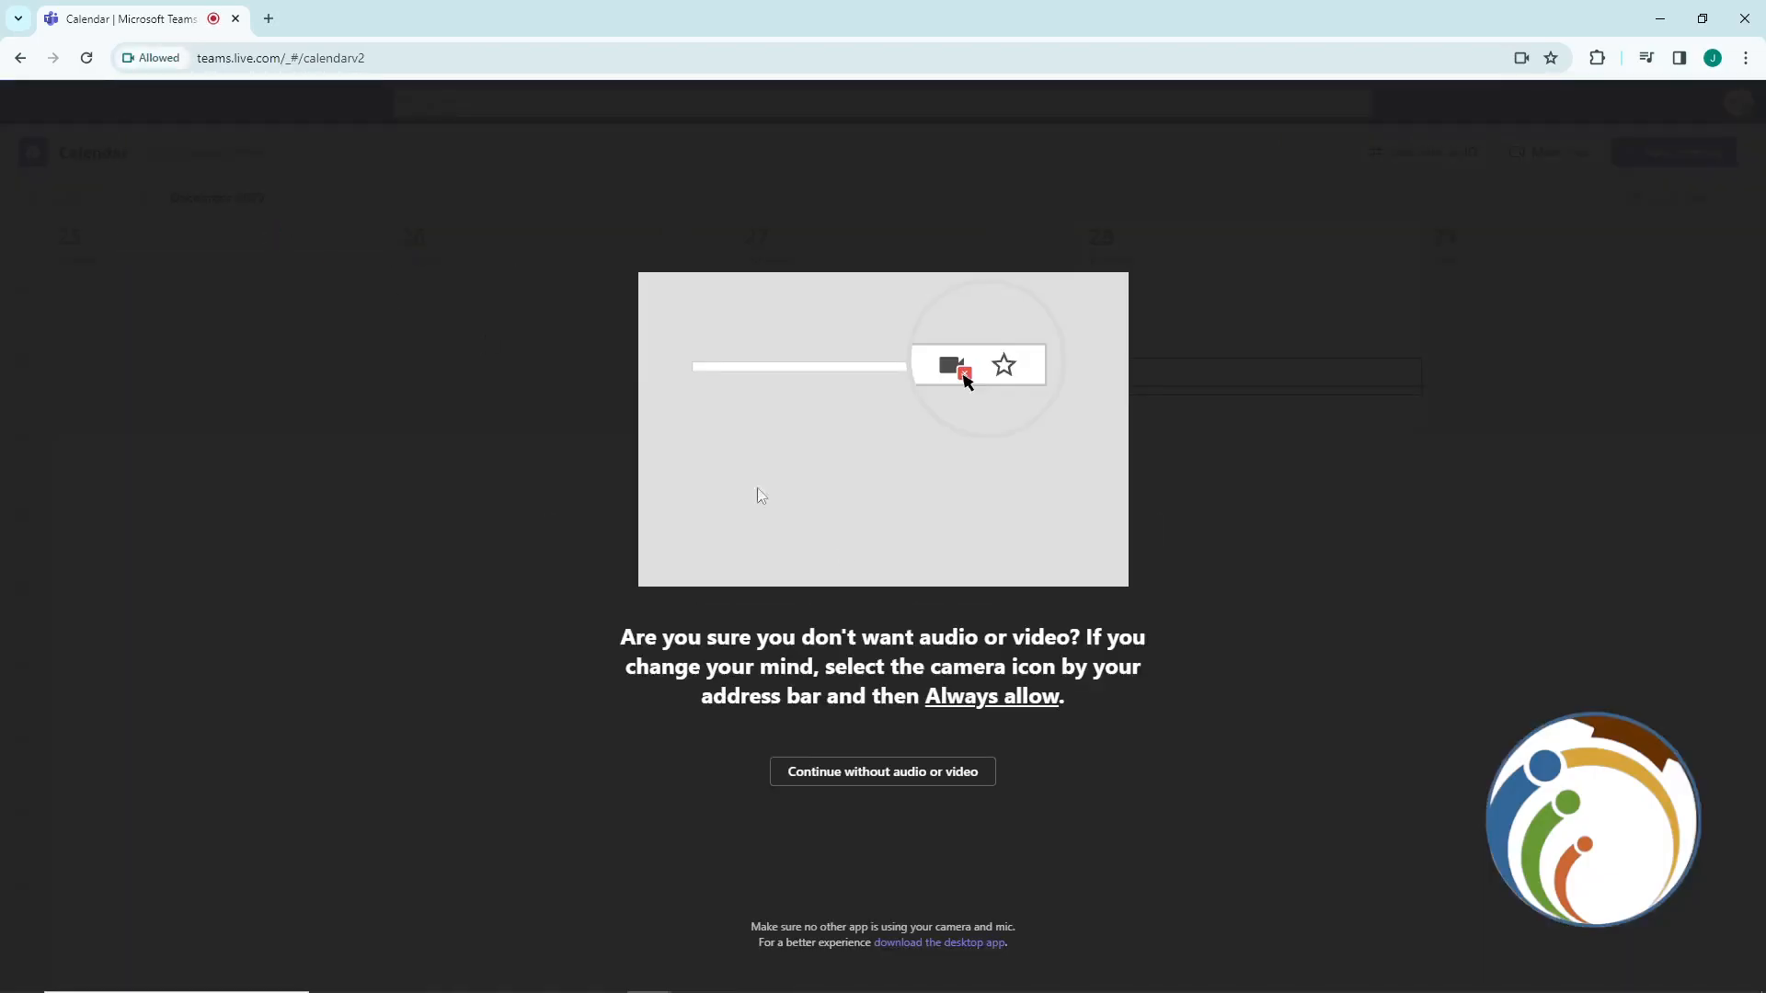
{"action": "mouse_move", "coordinate": [882, 771]}
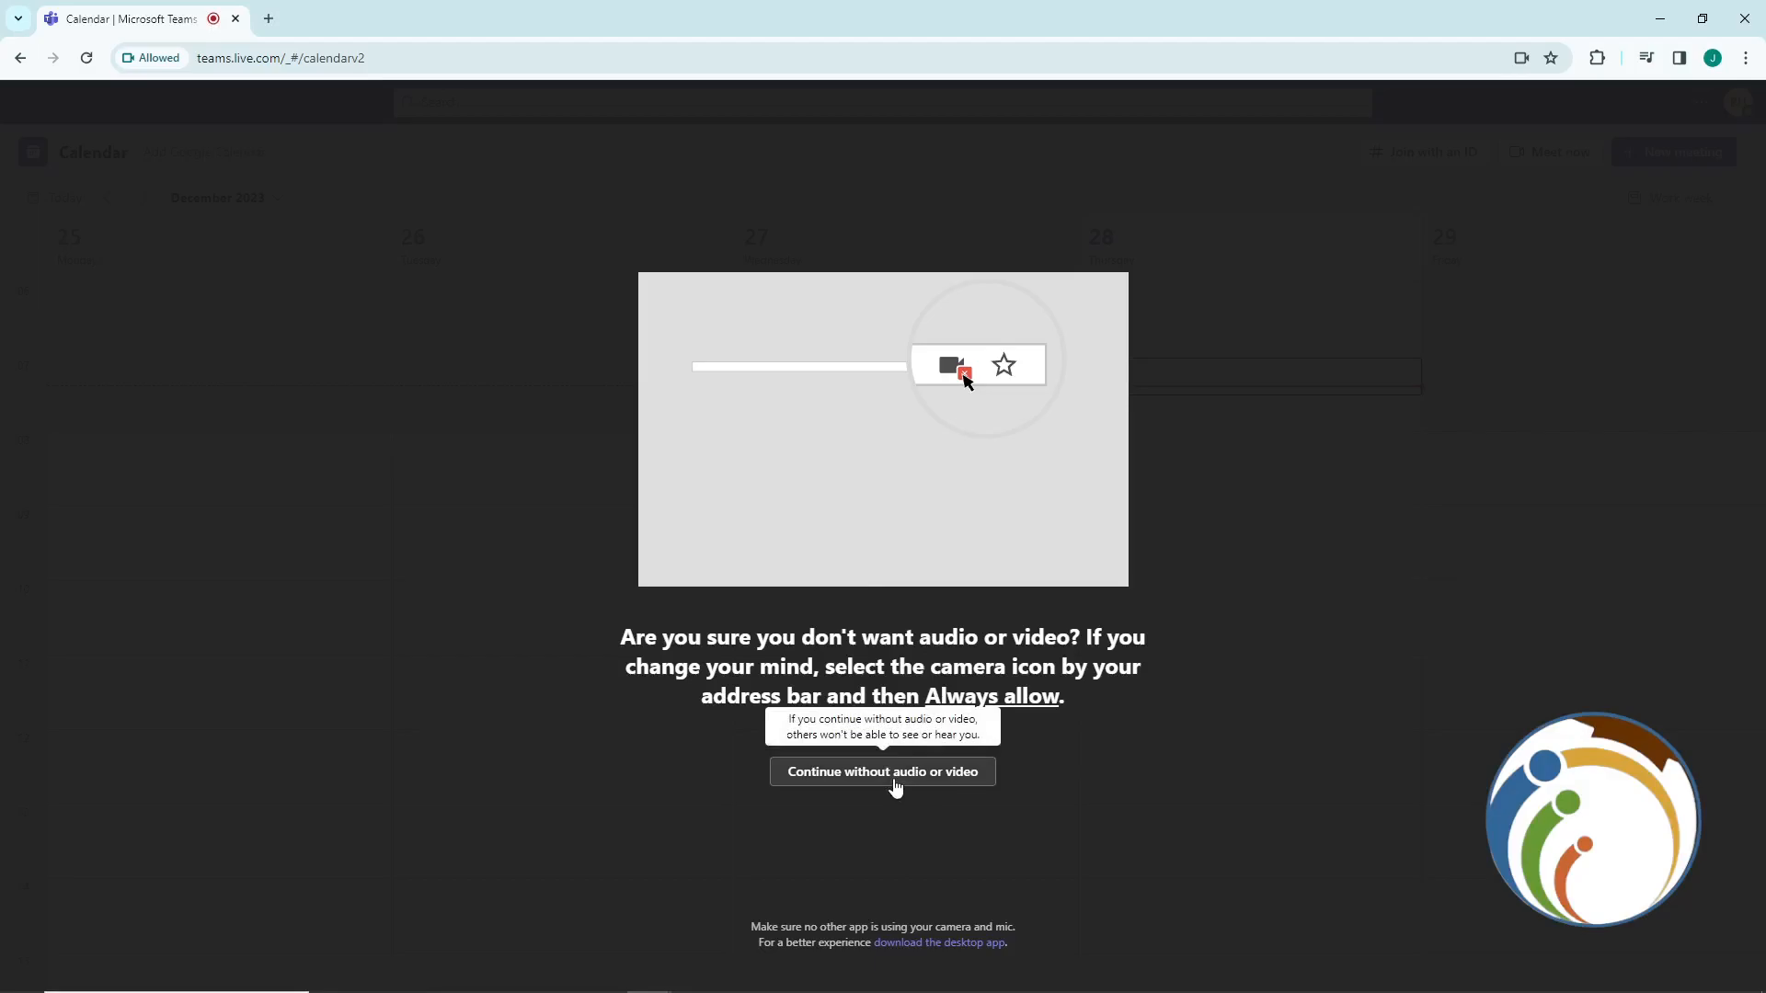
{"action": "mouse_move", "coordinate": [879, 760]}
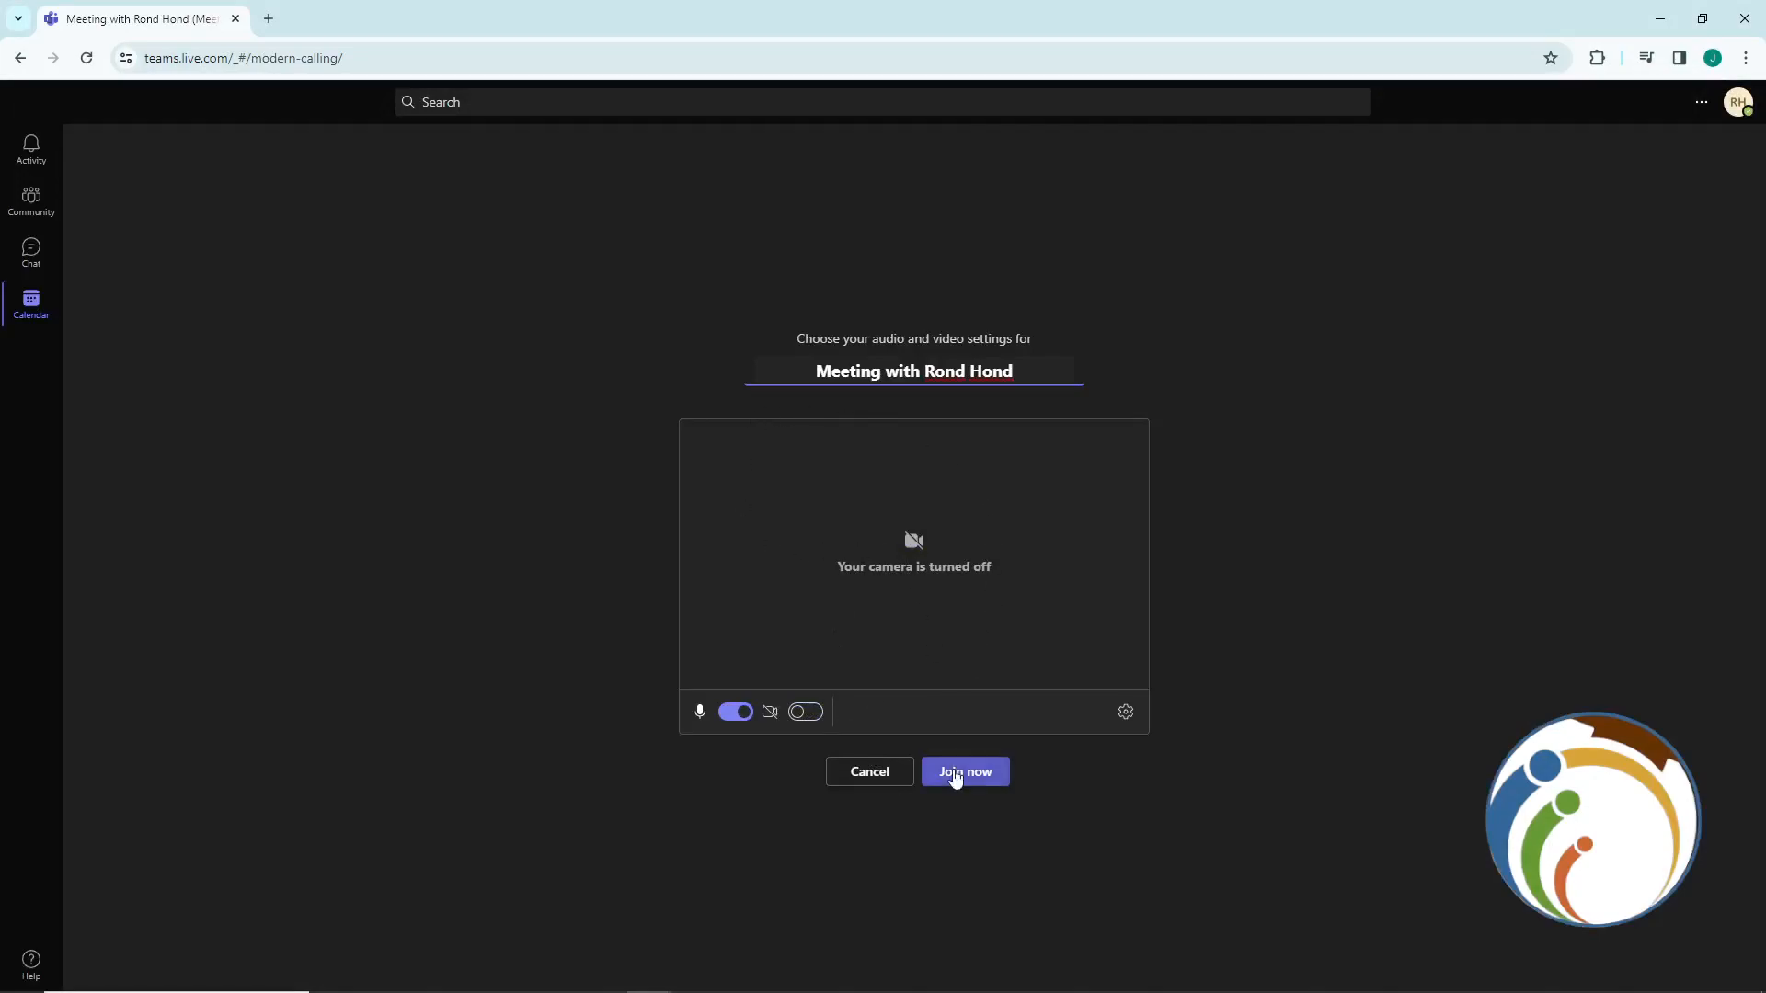
{"action": "left_click", "coordinate": [963, 771]}
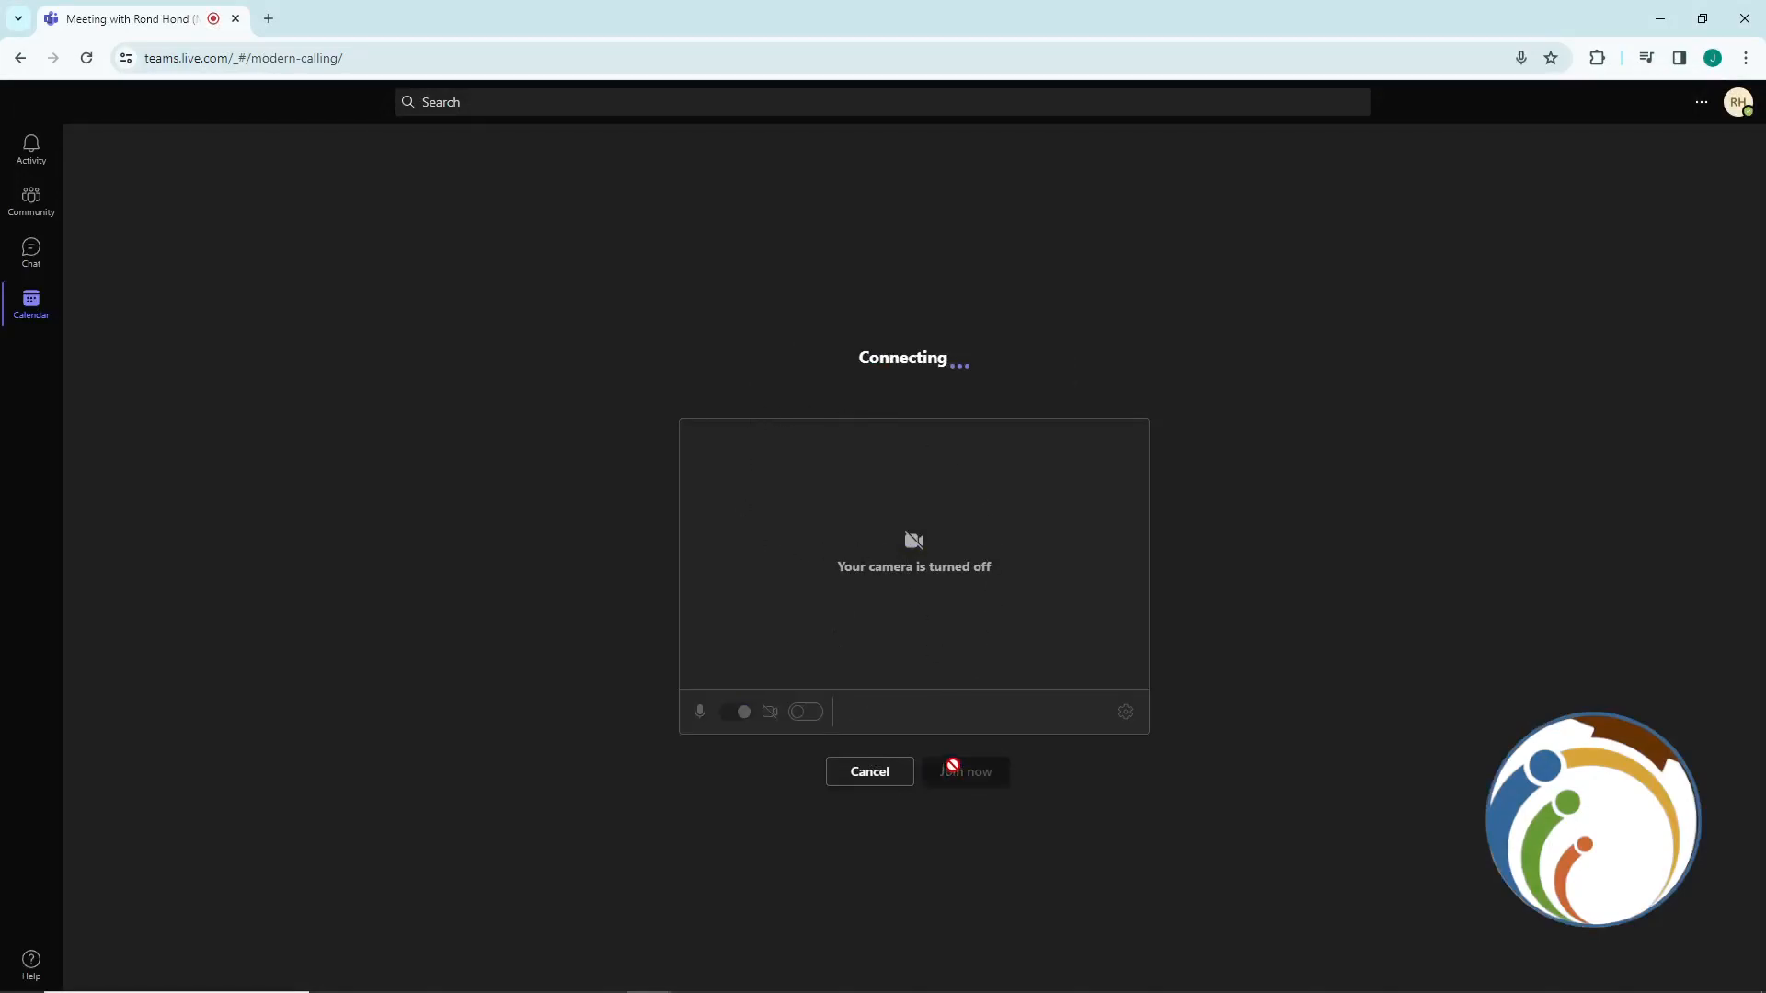
{"action": "left_click", "coordinate": [965, 771]}
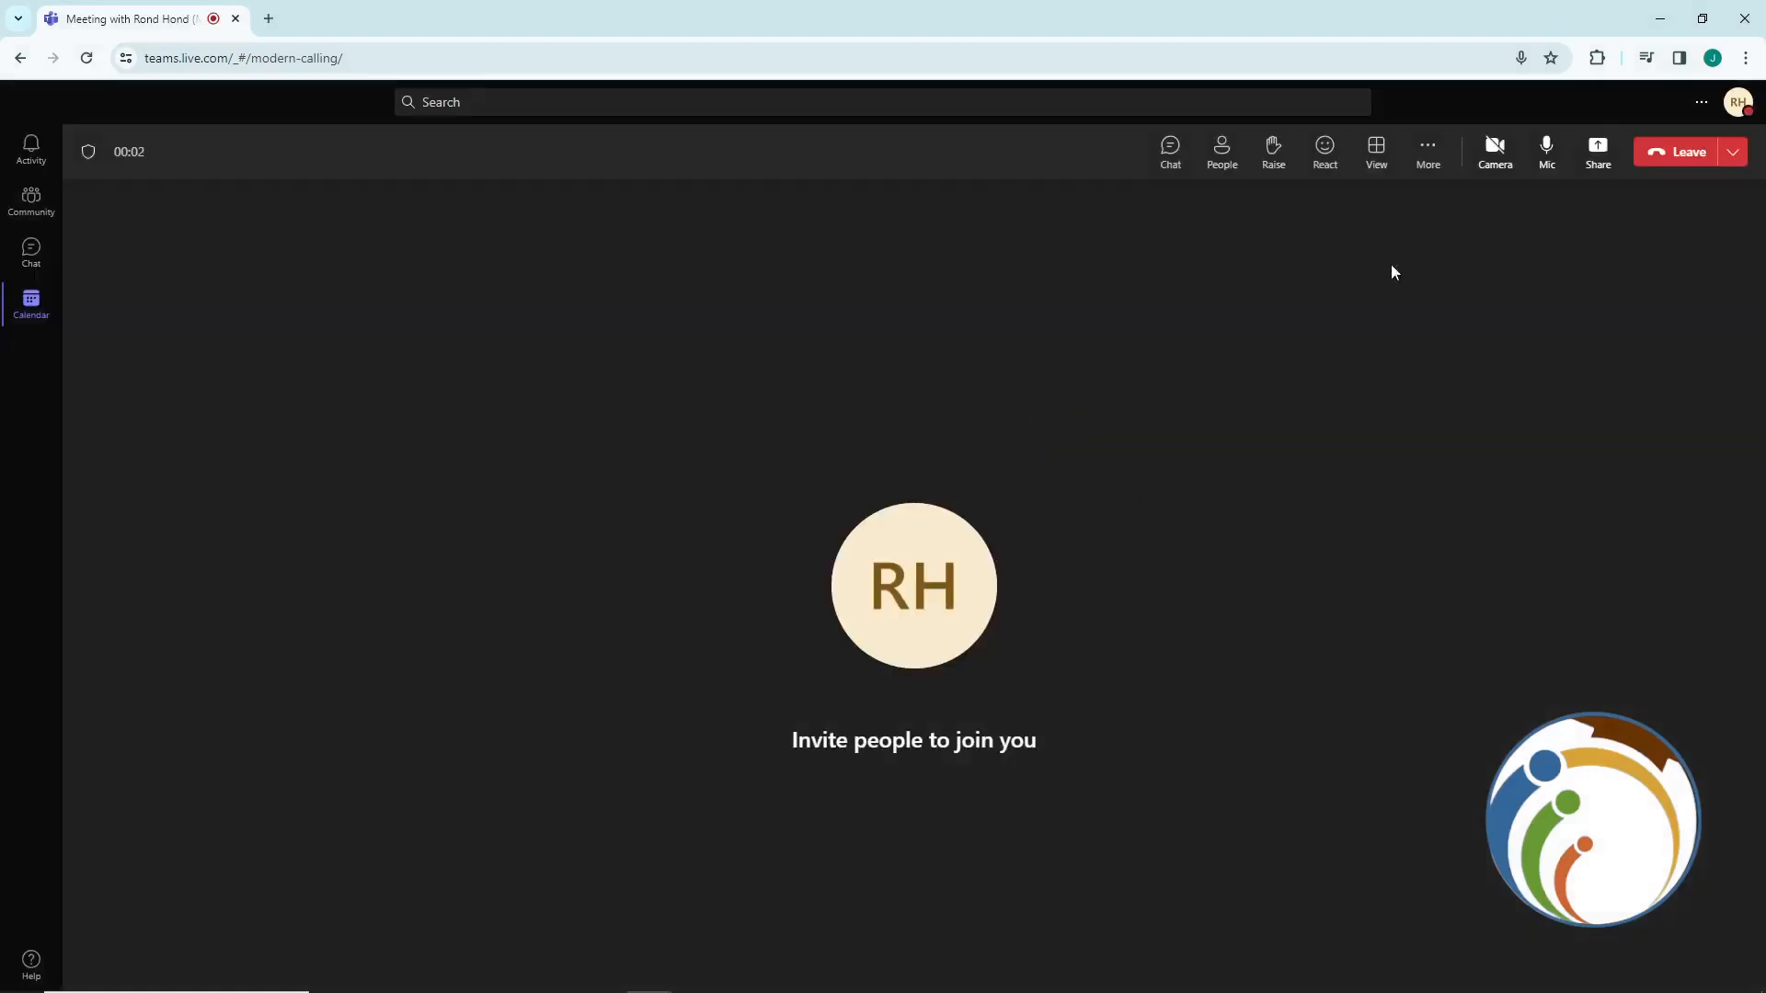
{"action": "left_click", "coordinate": [1426, 151]}
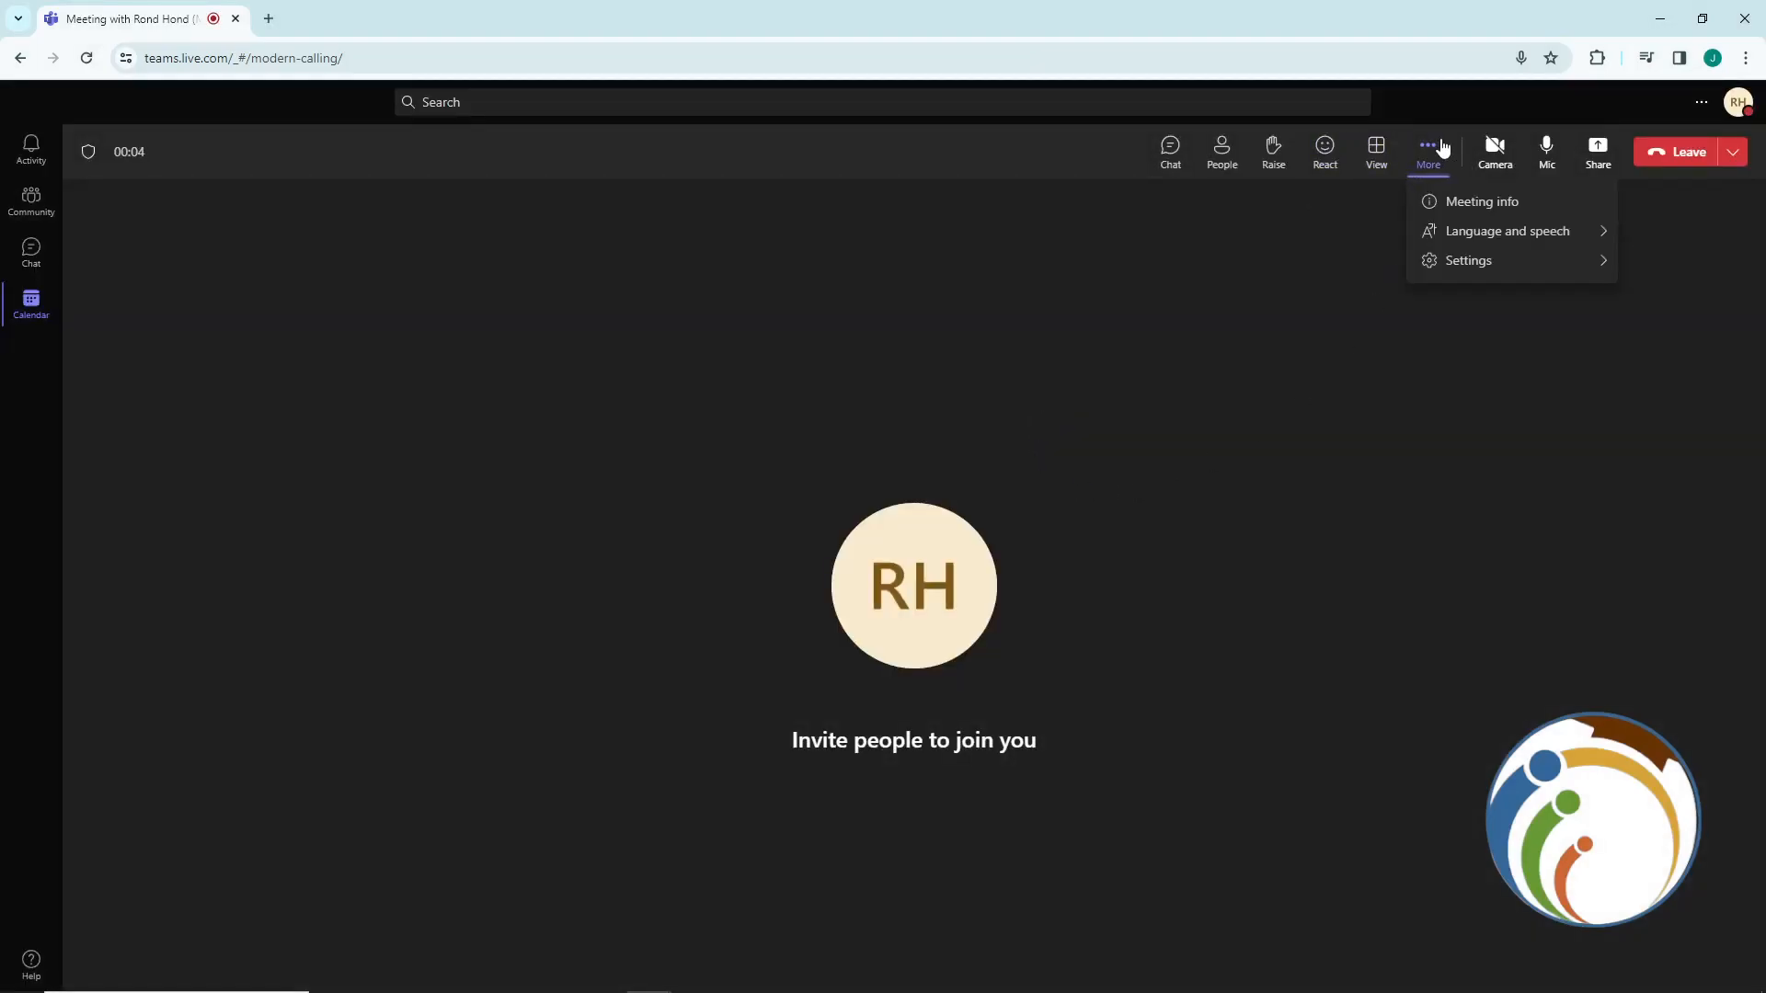
{"action": "left_click", "coordinate": [1468, 261]}
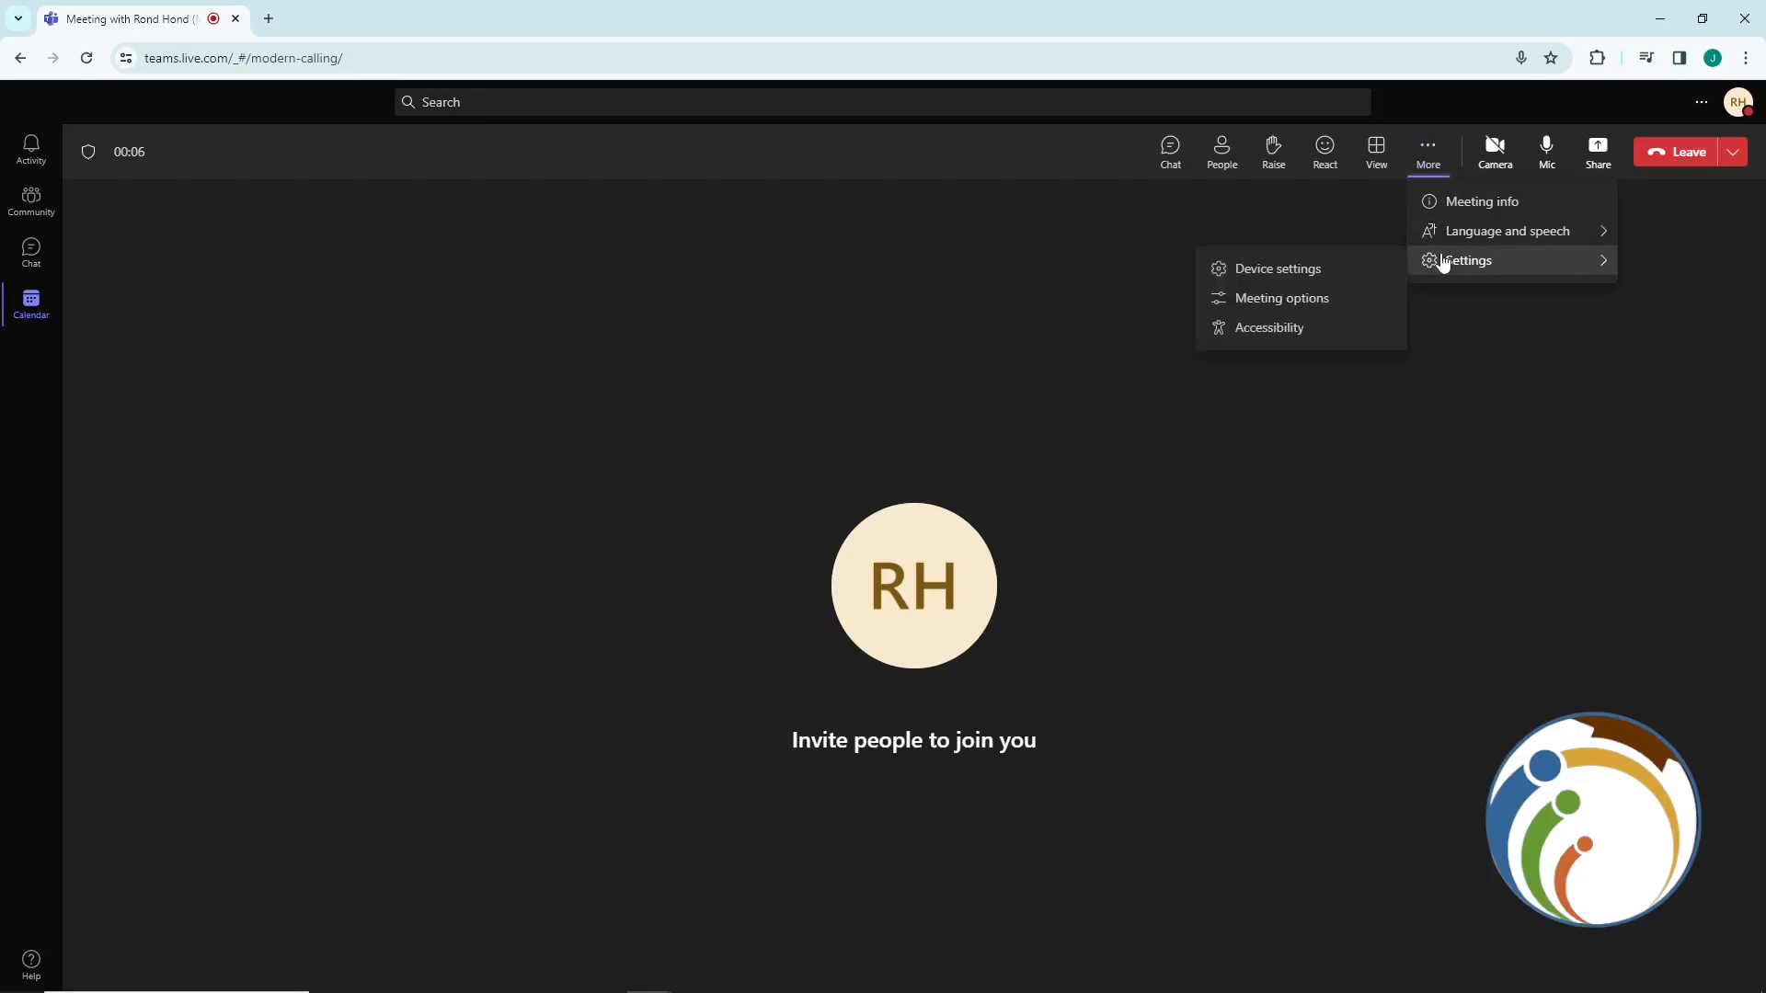
{"action": "left_click", "coordinate": [1278, 268]}
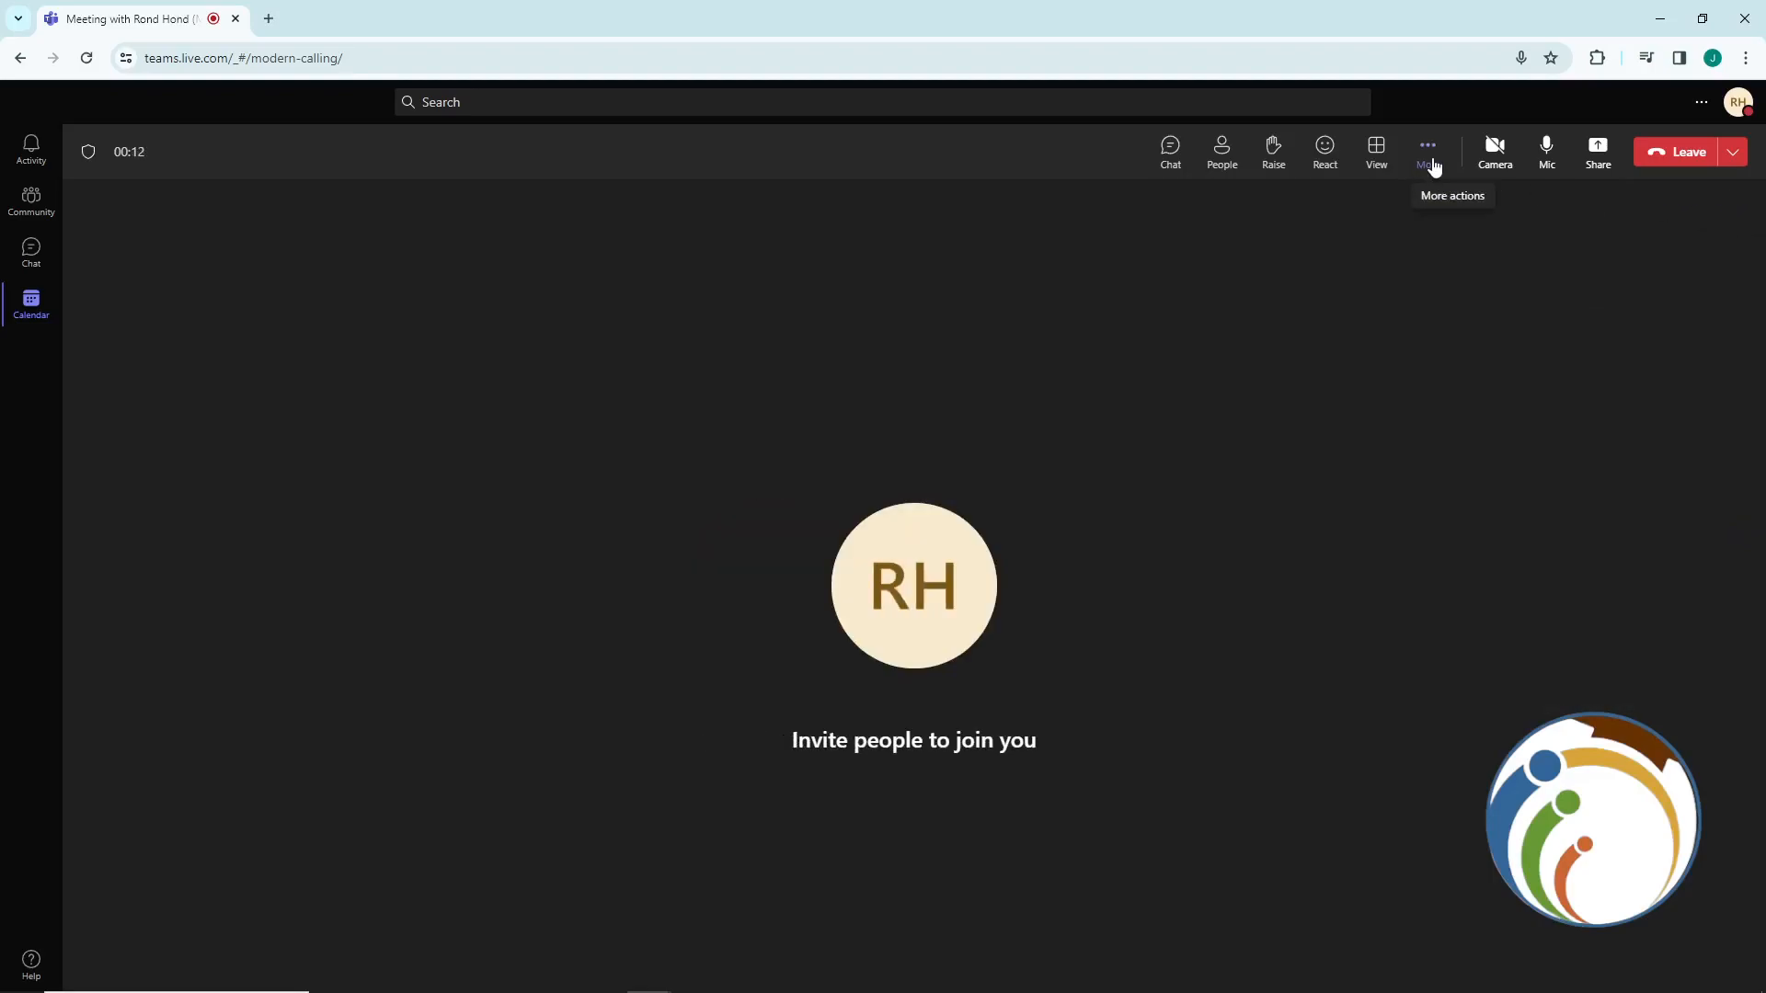
{"action": "left_click", "coordinate": [1425, 151]}
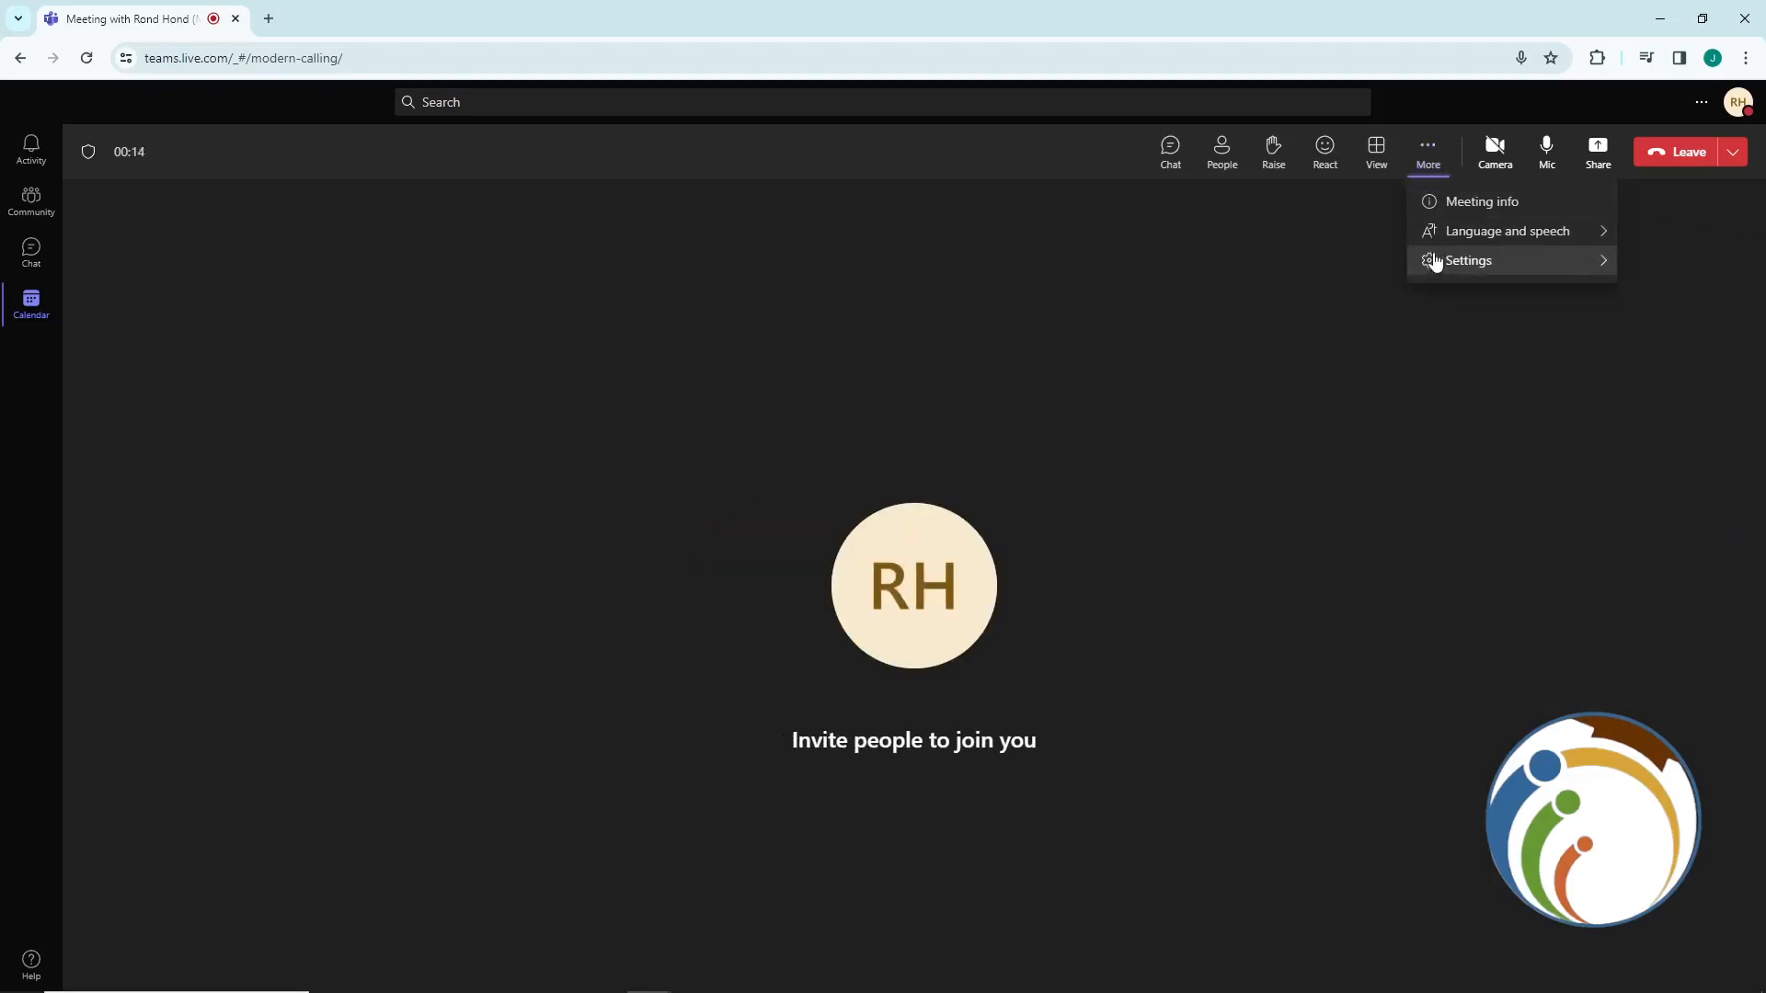
{"action": "left_click", "coordinate": [1466, 260]}
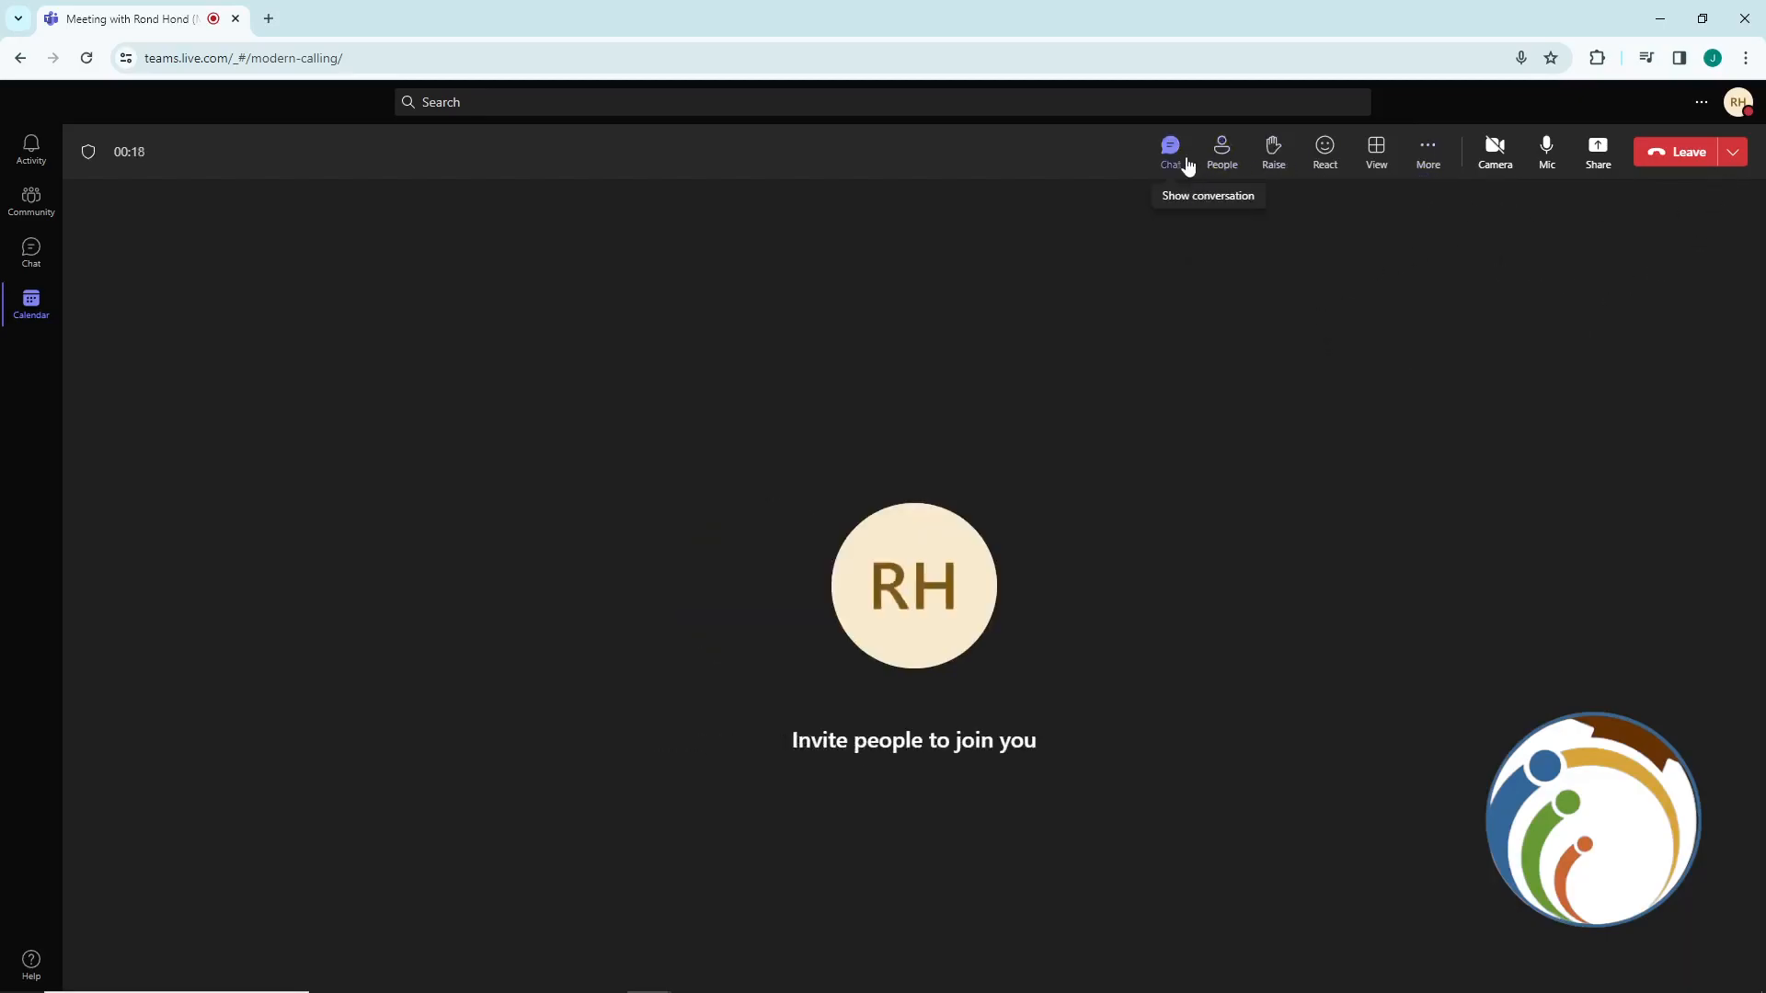
{"action": "left_click", "coordinate": [1425, 151]}
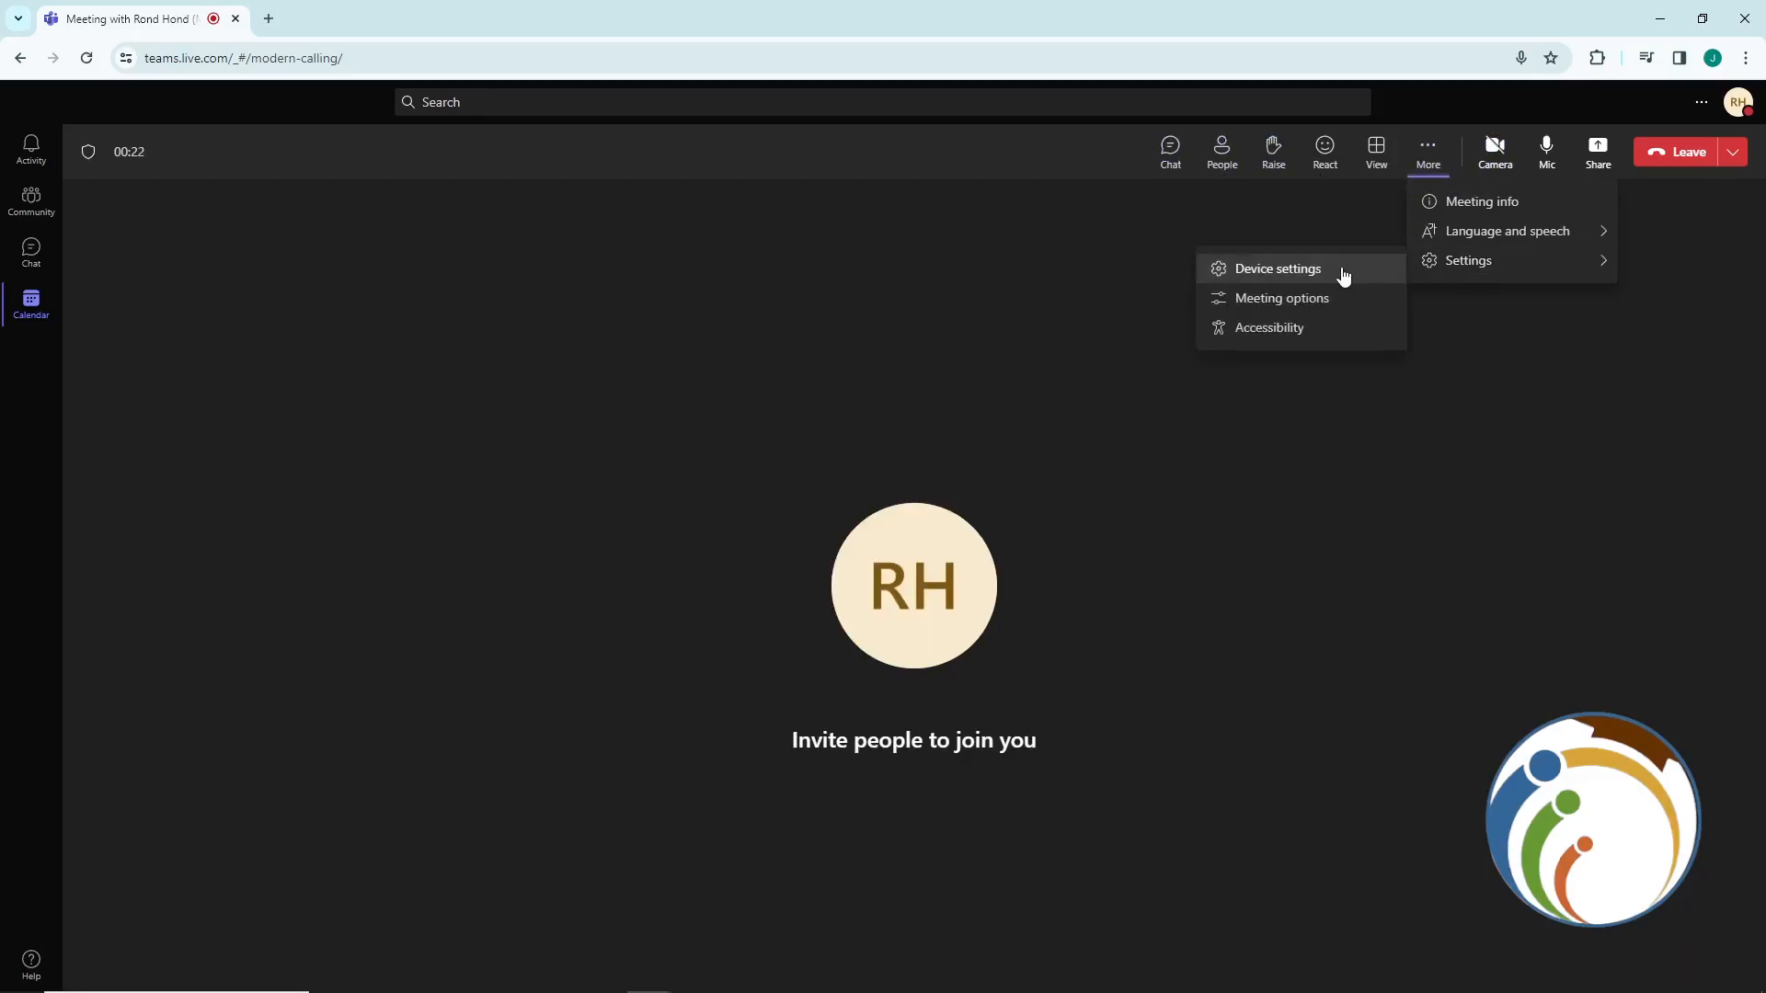
{"action": "left_click", "coordinate": [1283, 297]}
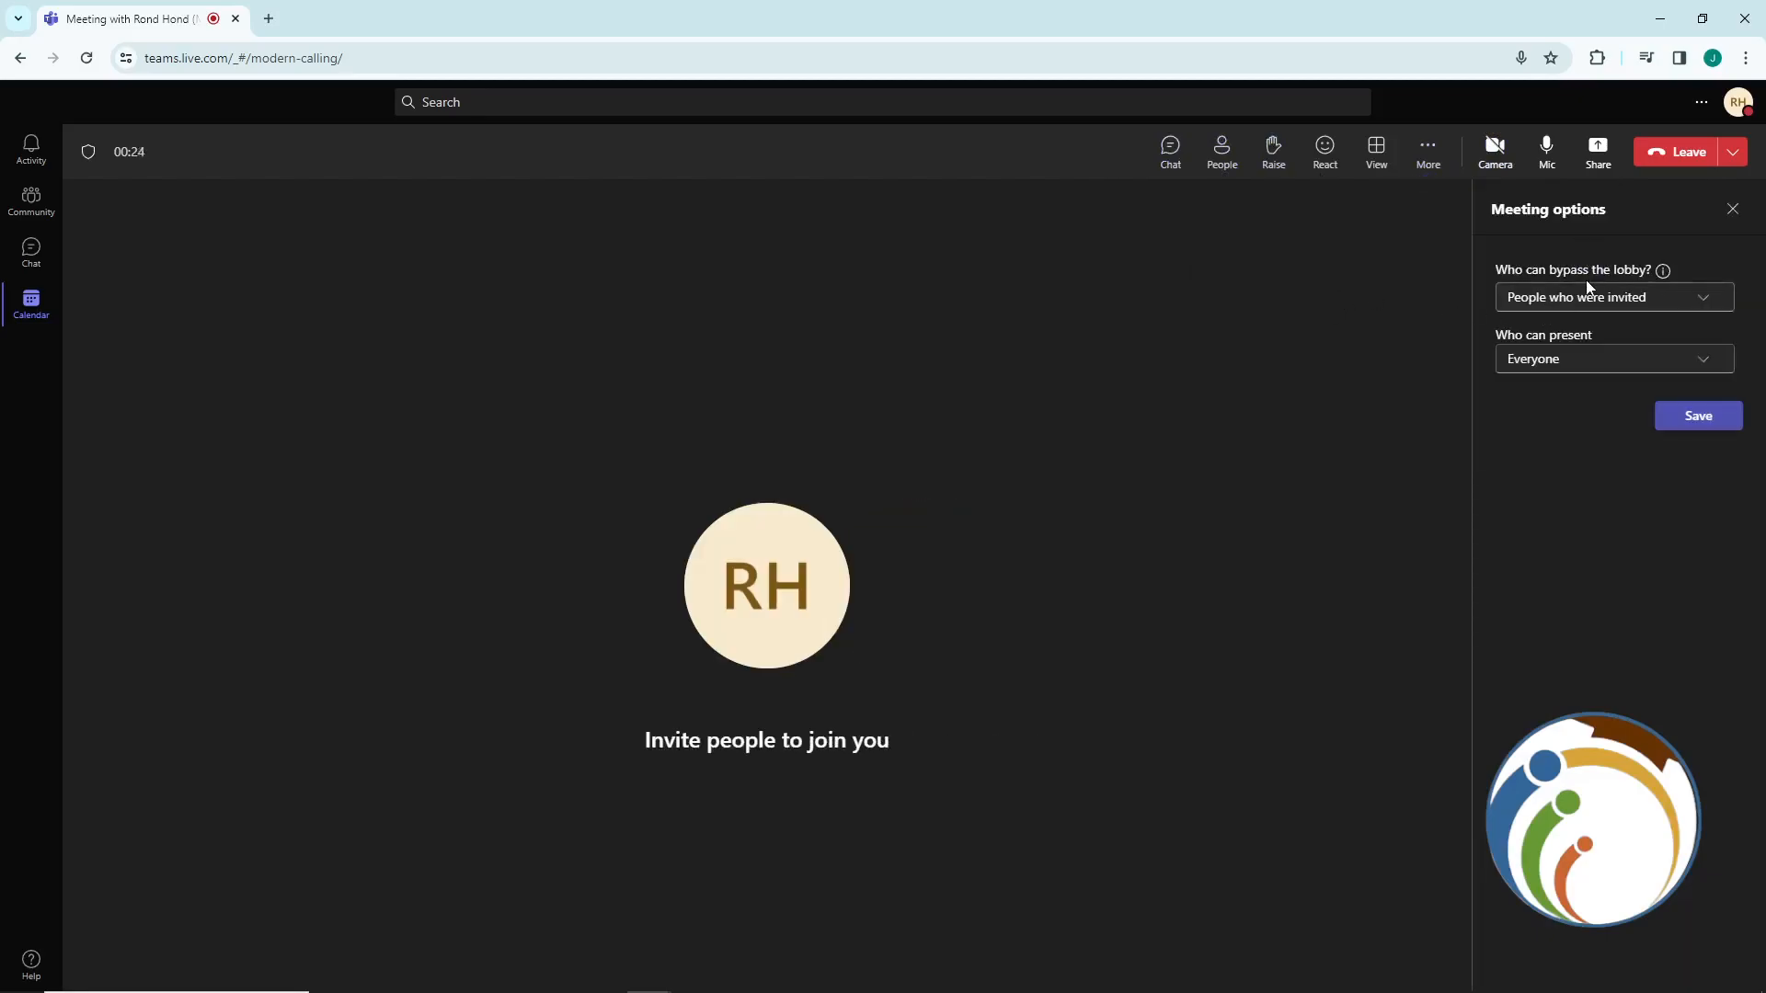
{"action": "left_click", "coordinate": [1732, 209]}
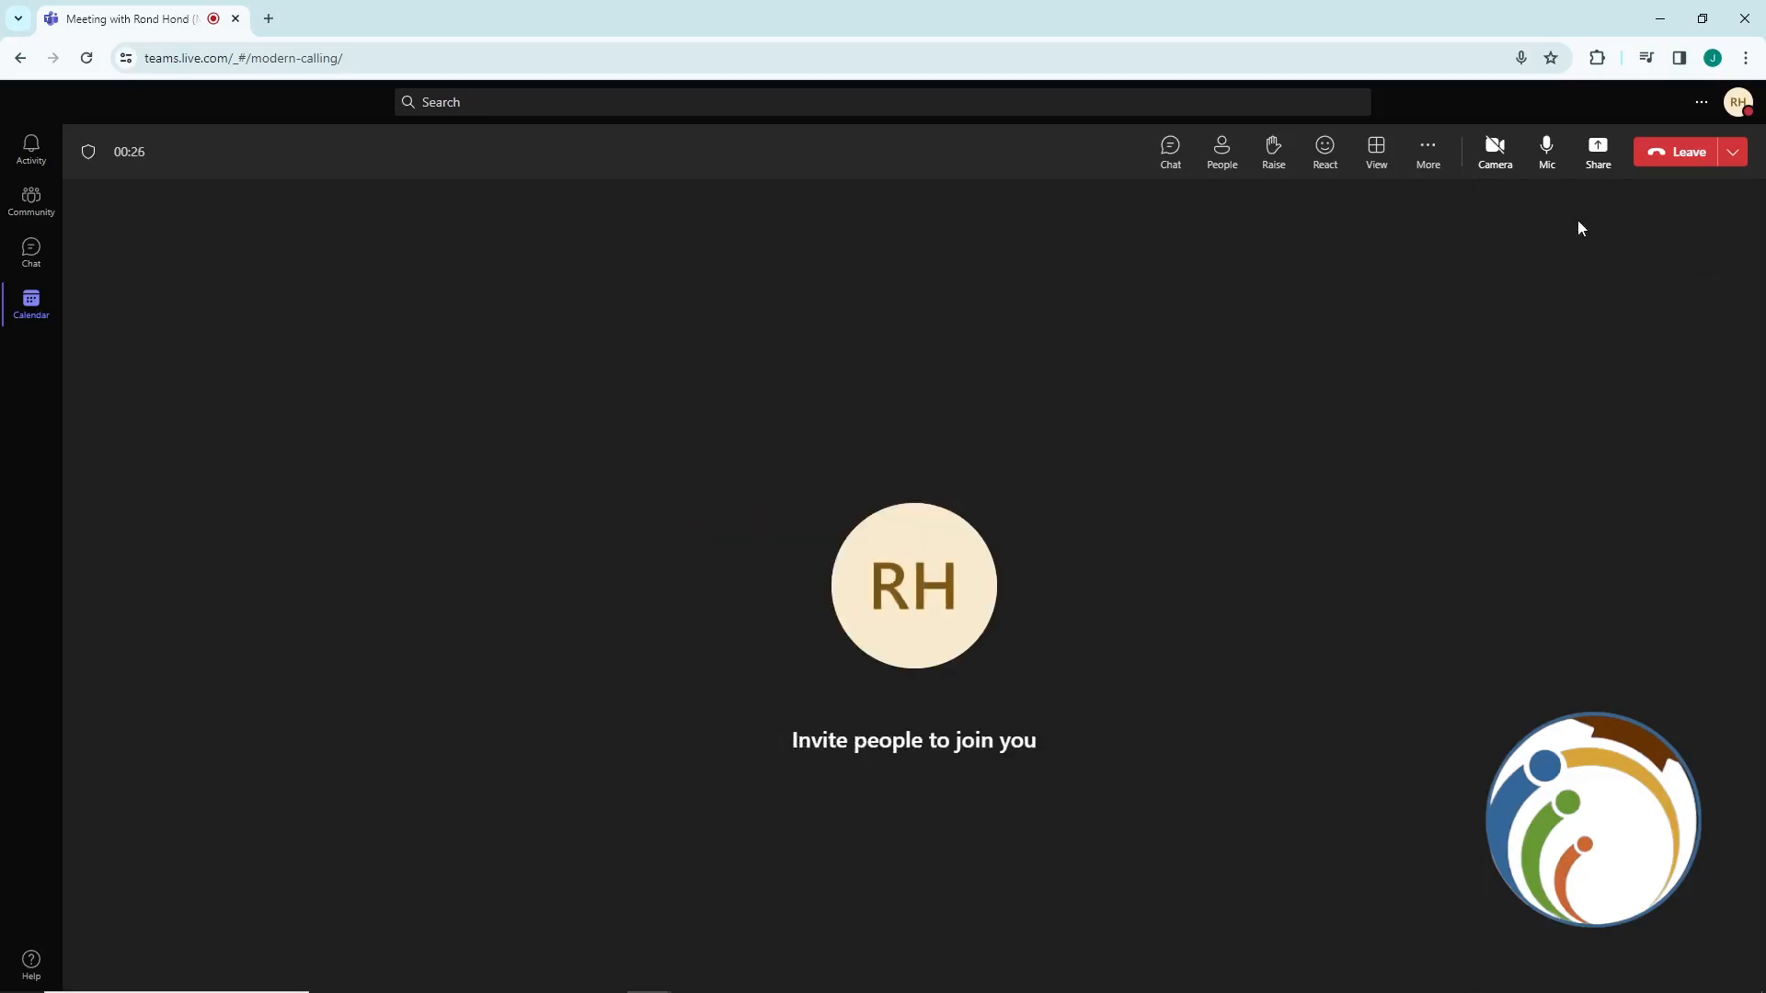
{"action": "left_click", "coordinate": [1596, 152]}
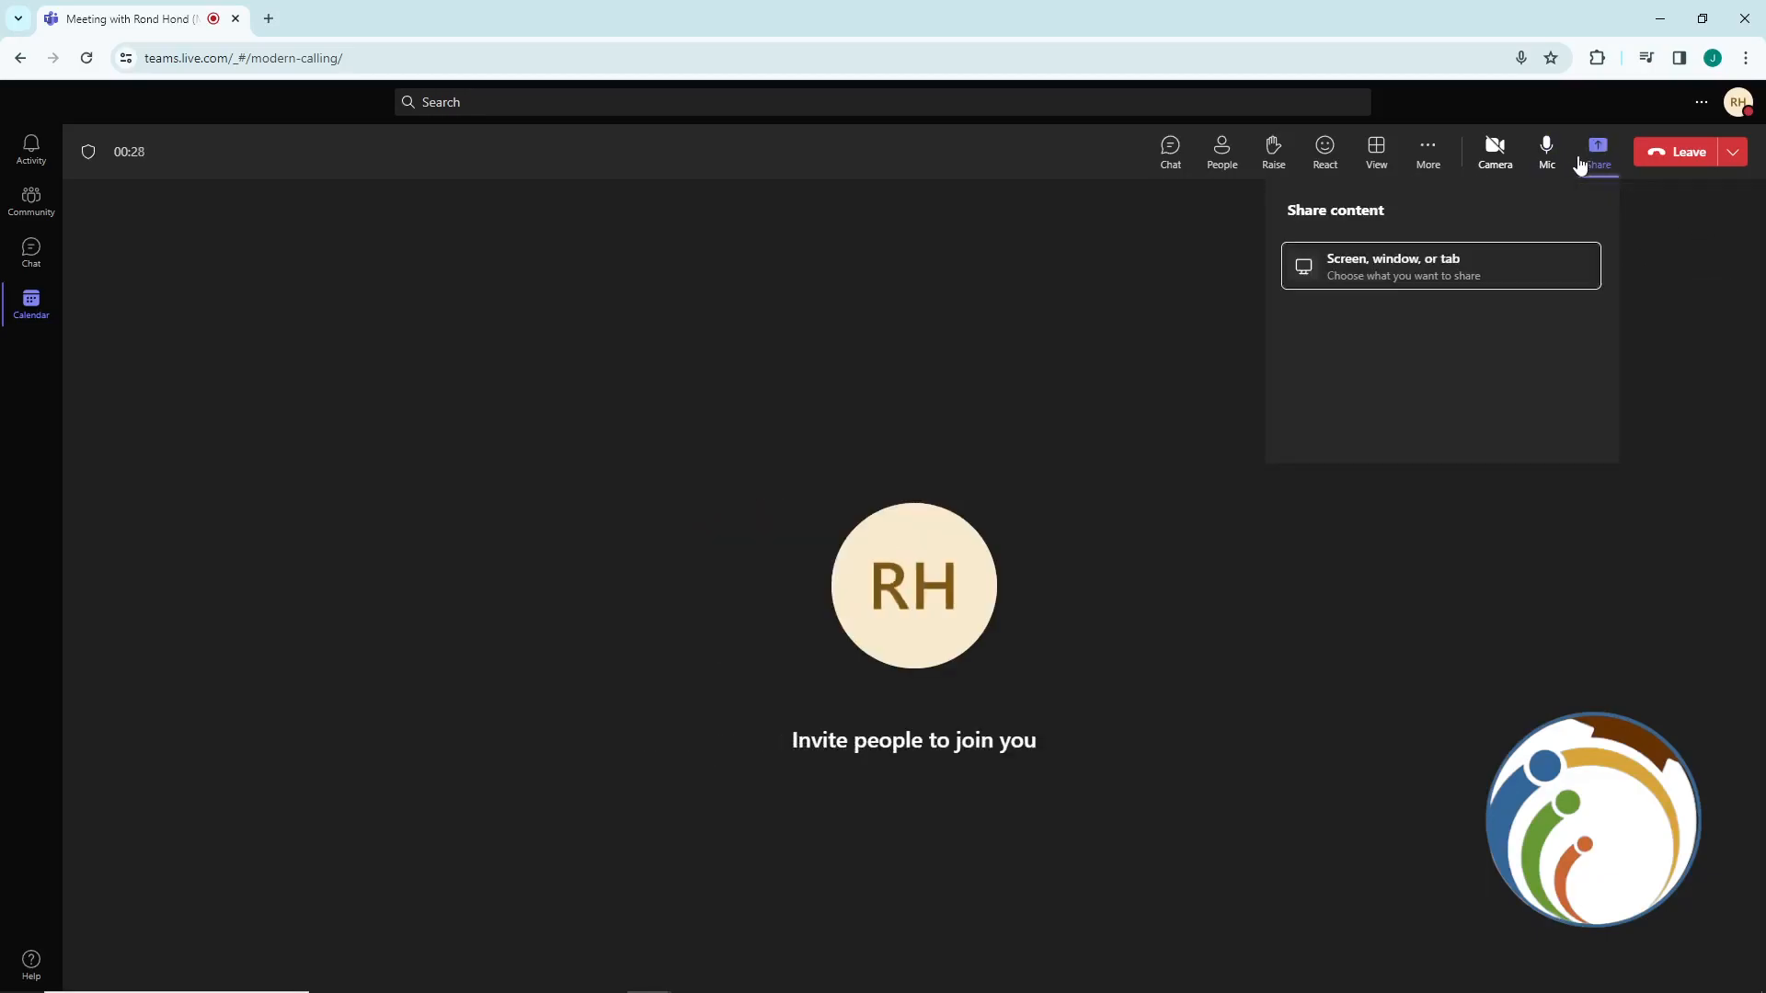
{"action": "left_click", "coordinate": [1439, 266]}
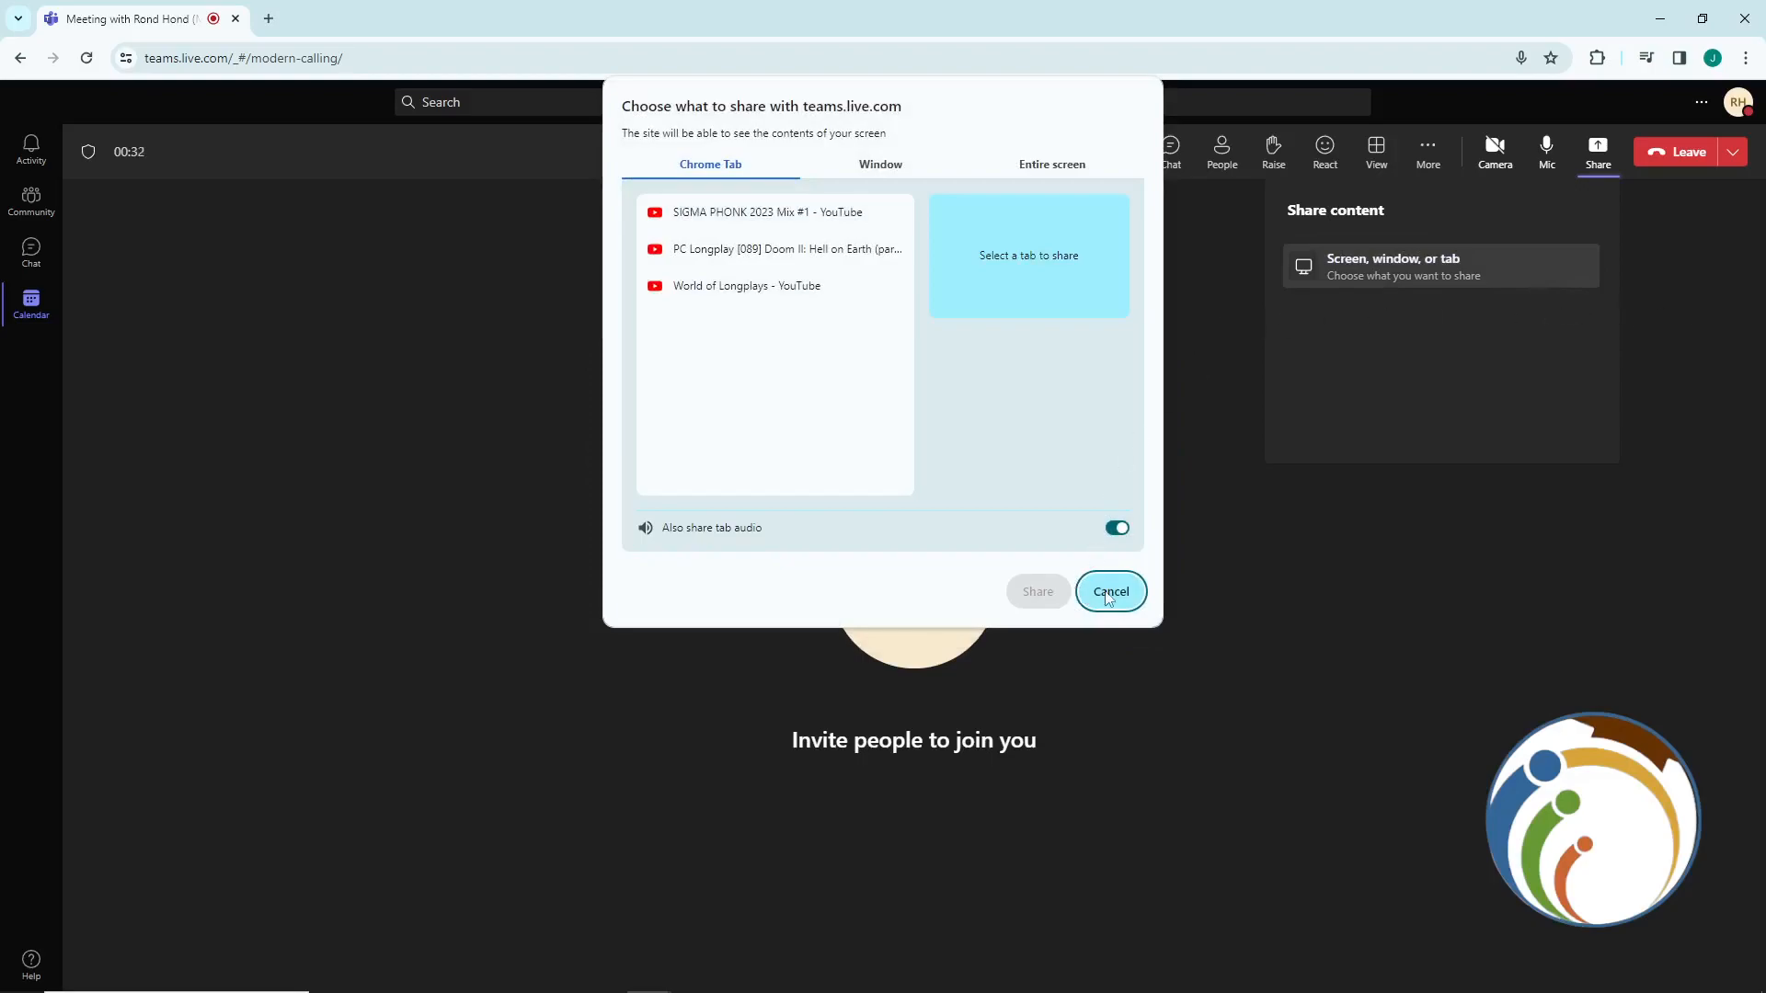
{"action": "left_click", "coordinate": [879, 164]}
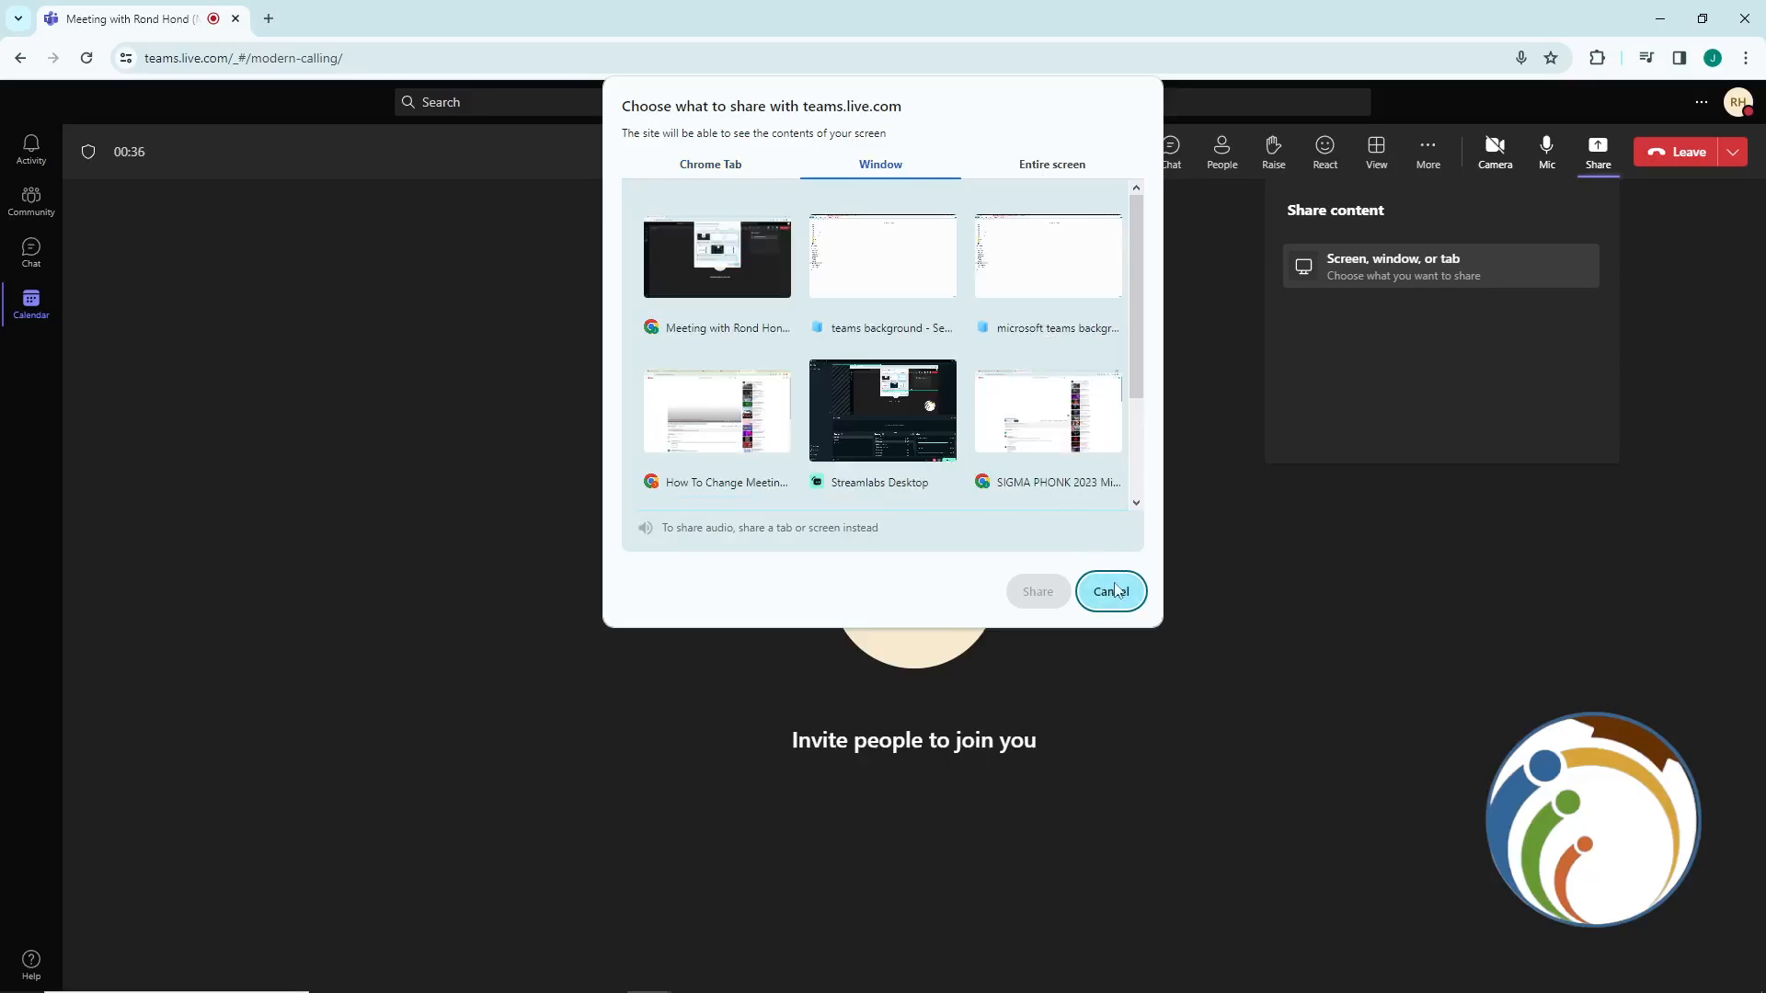
{"action": "left_click", "coordinate": [1109, 591]}
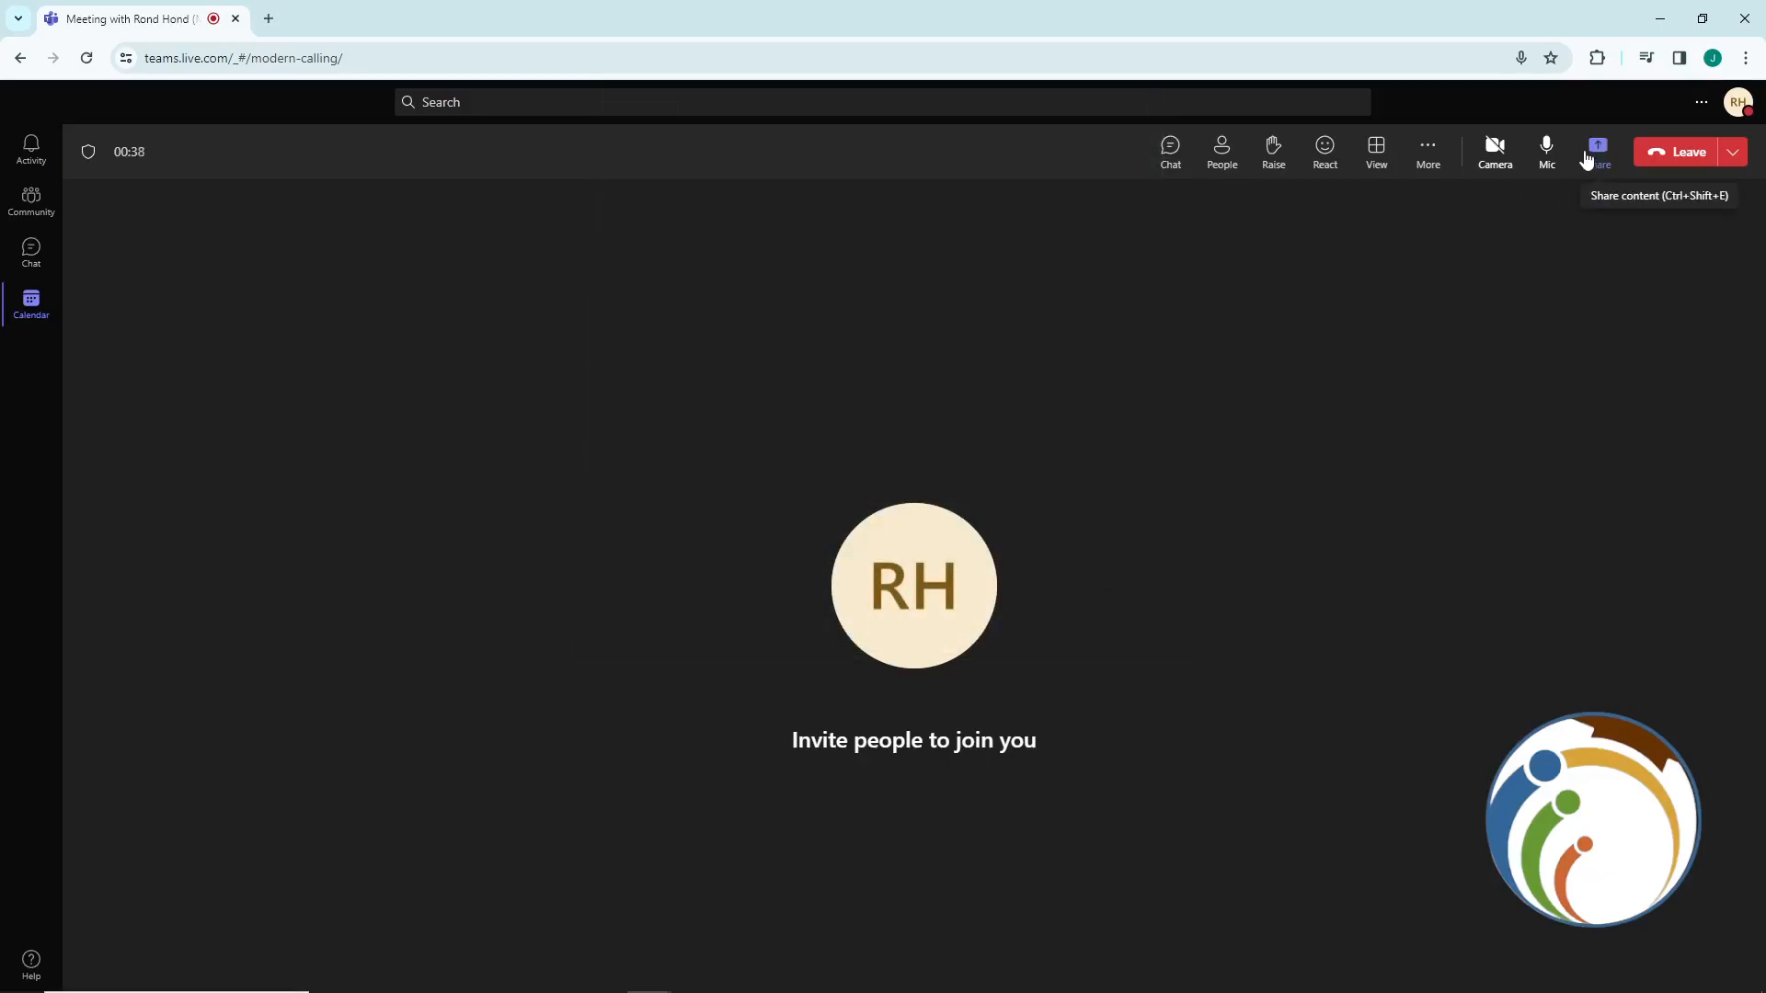
{"action": "mouse_move", "coordinate": [636, 391]}
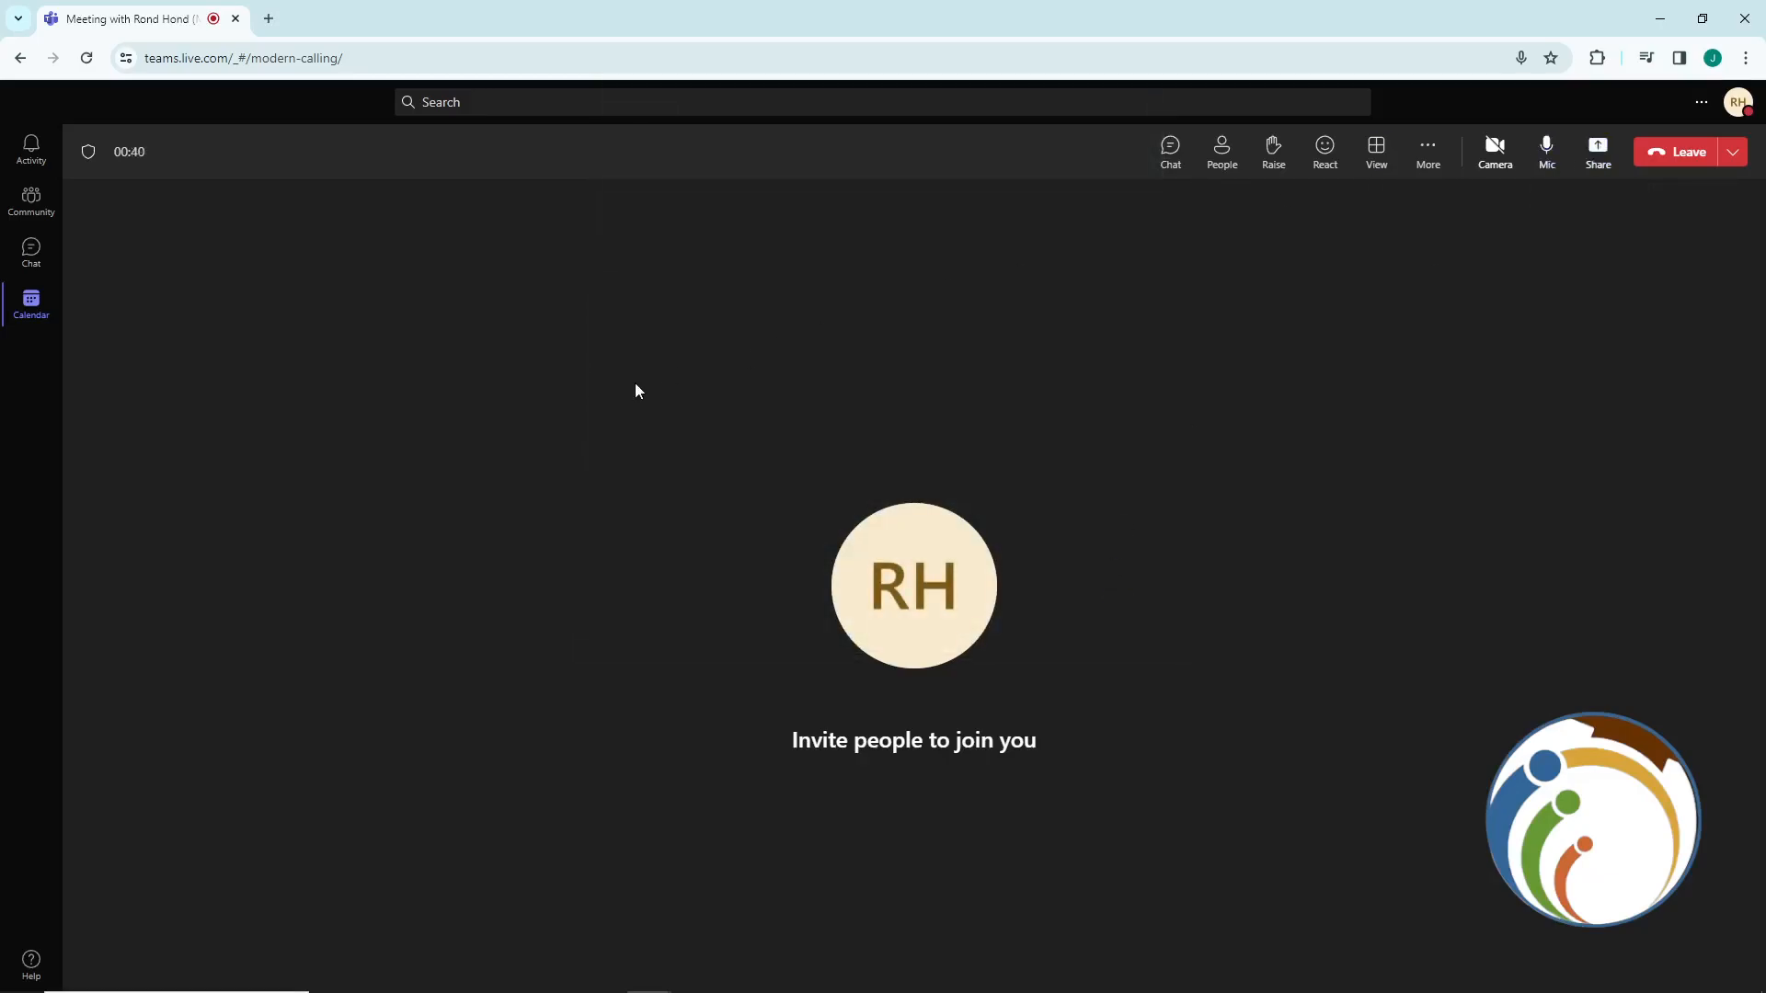